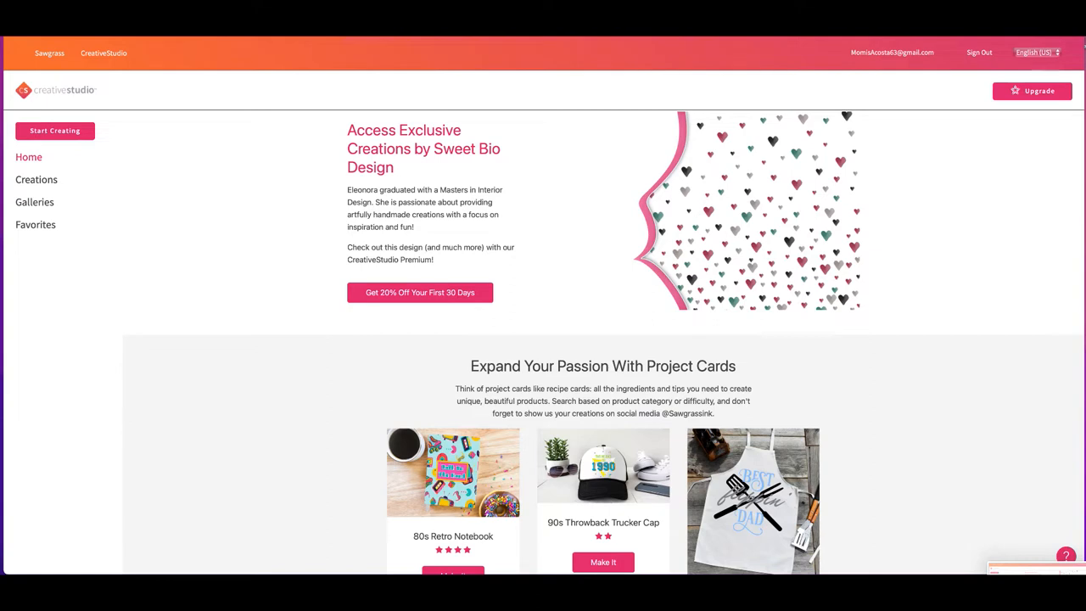
pyautogui.moveTo(265, 241)
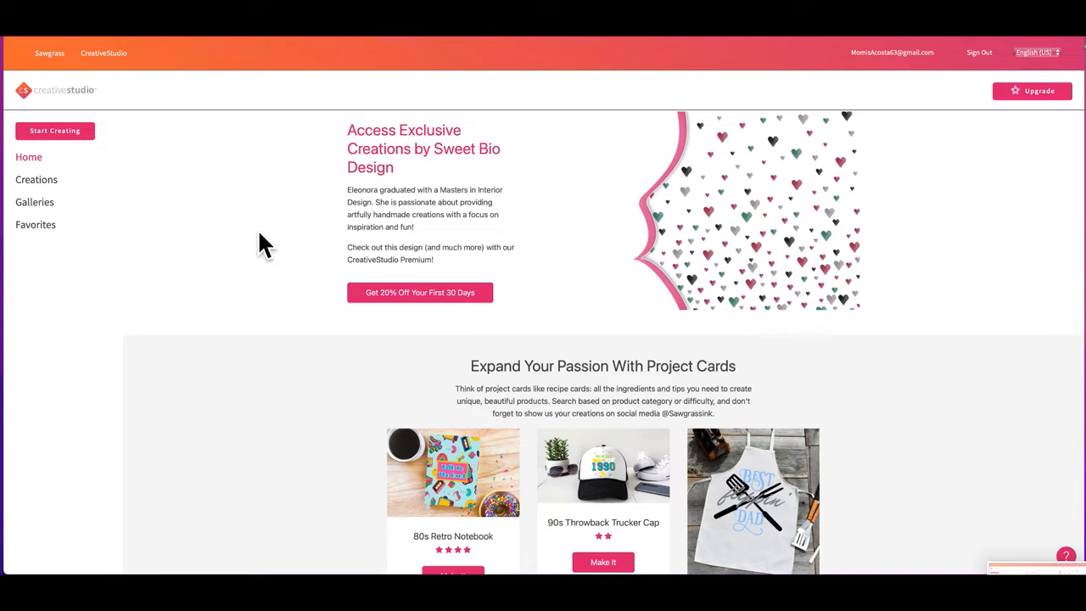
pyautogui.moveTo(28, 156)
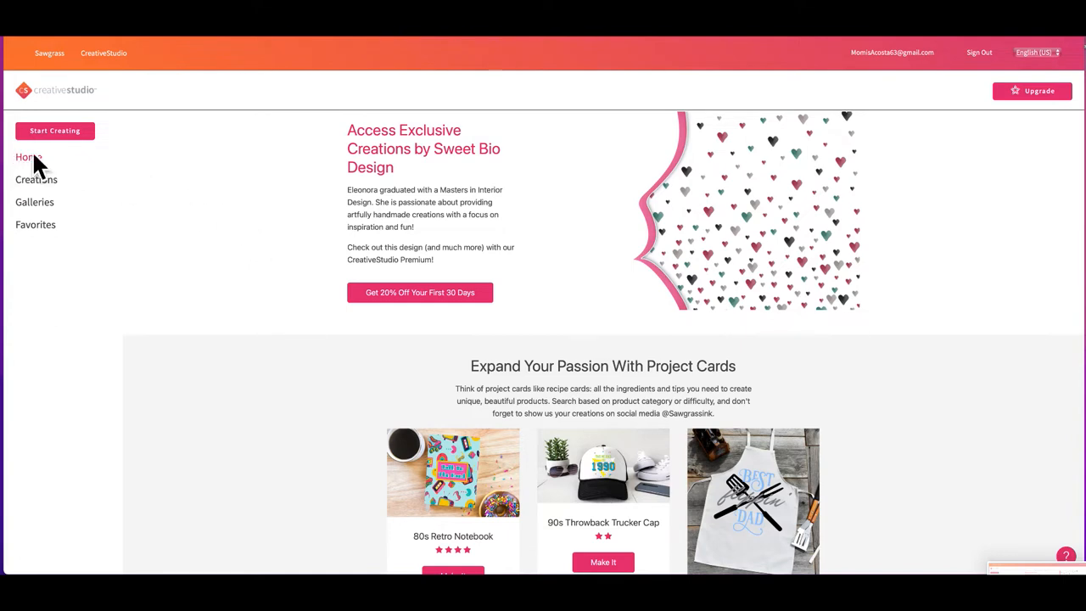
pyautogui.moveTo(92, 150)
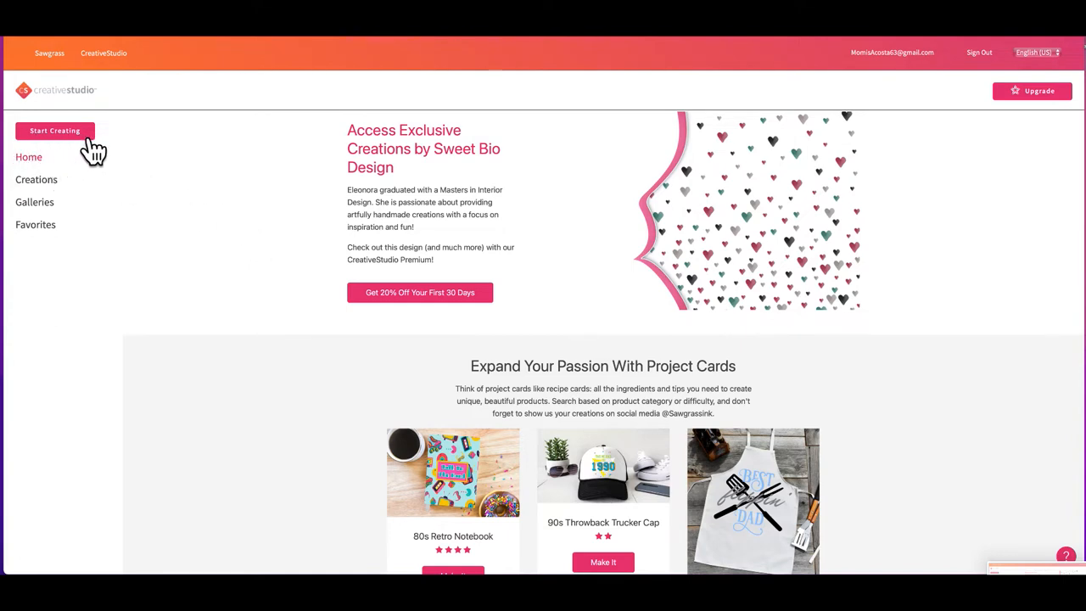
pyautogui.moveTo(59, 203)
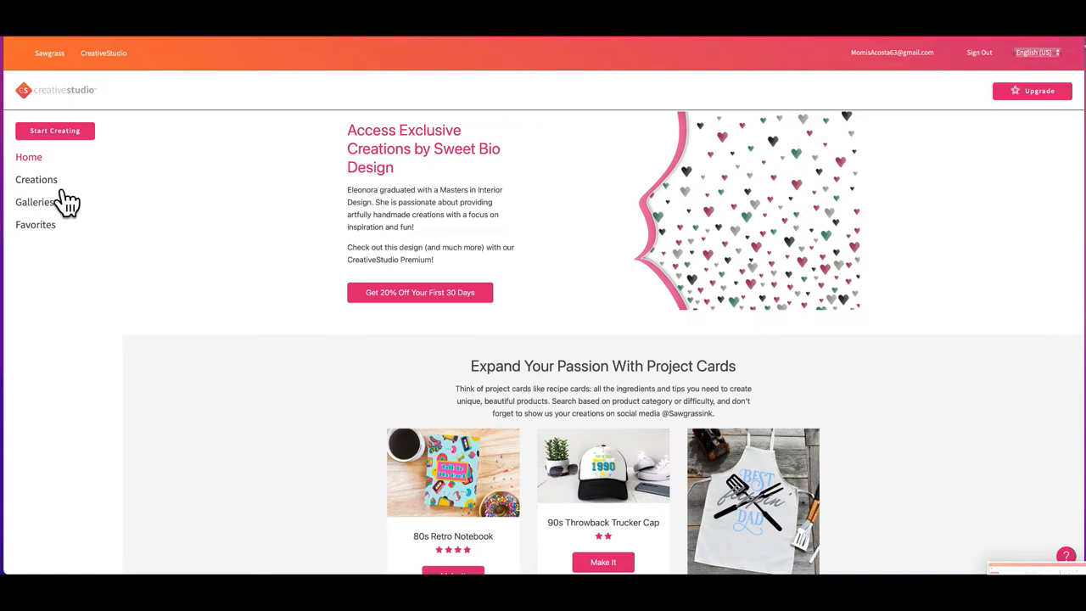
pyautogui.moveTo(49, 224)
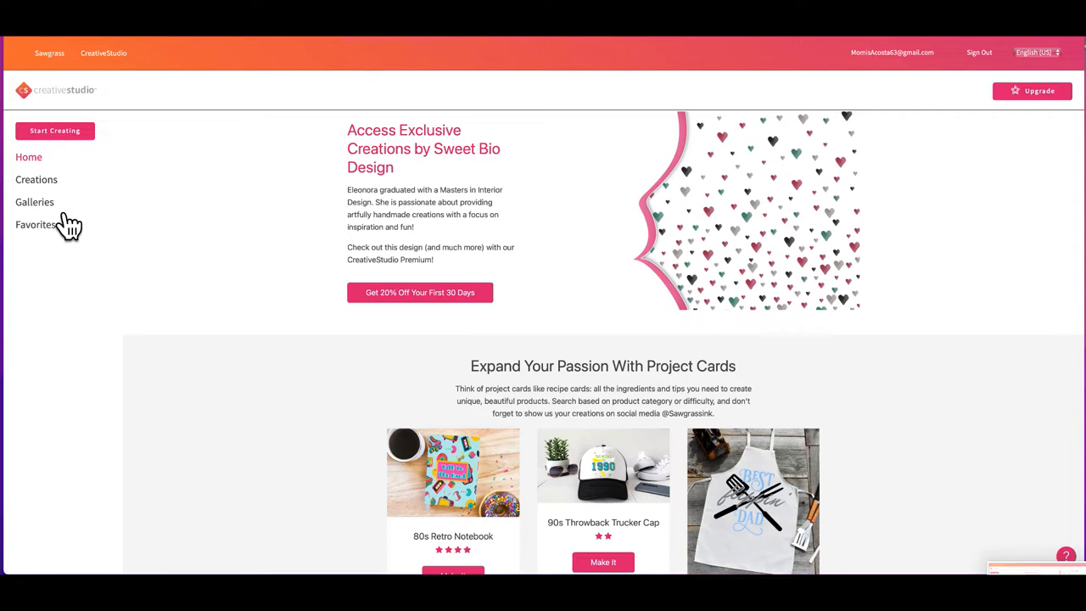
pyautogui.moveTo(61, 244)
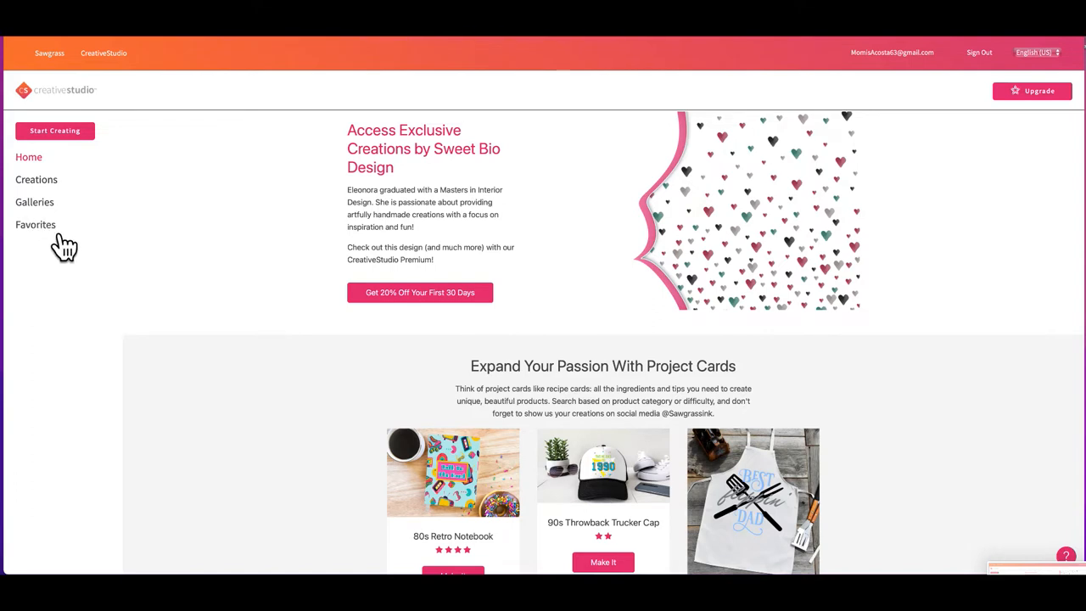
pyautogui.moveTo(95, 161)
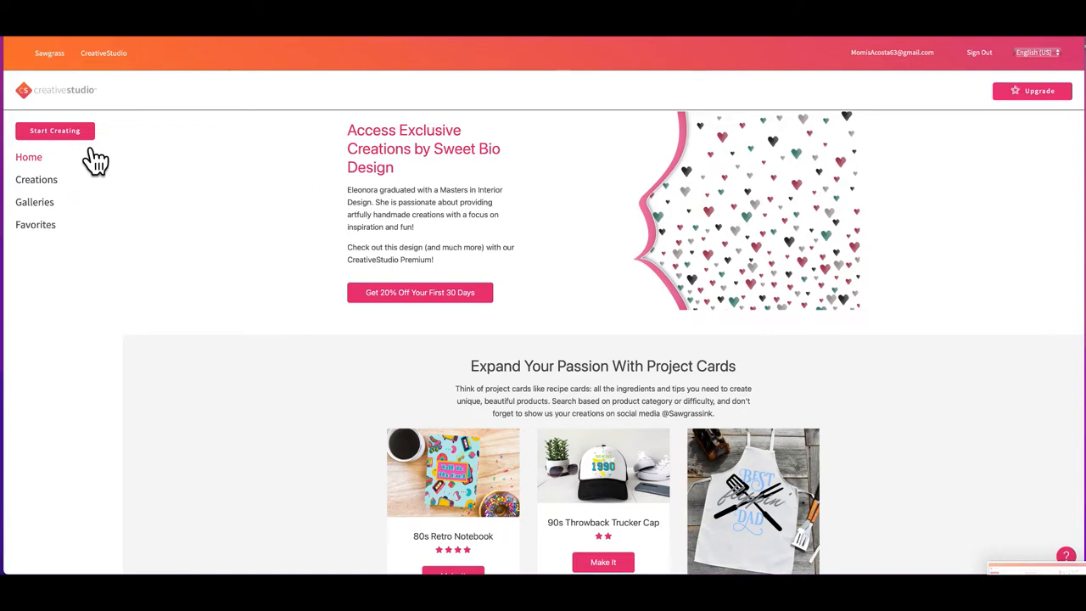
pyautogui.moveTo(76, 139)
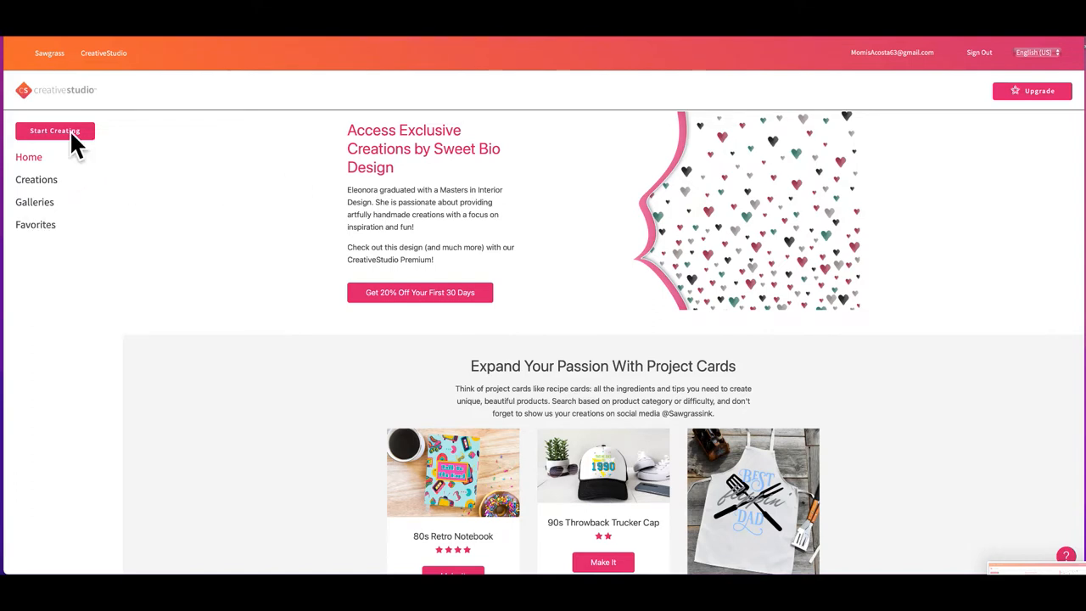
# Start a new design and browse the Drinkware blank products list of mugs.
pyautogui.click(54, 131)
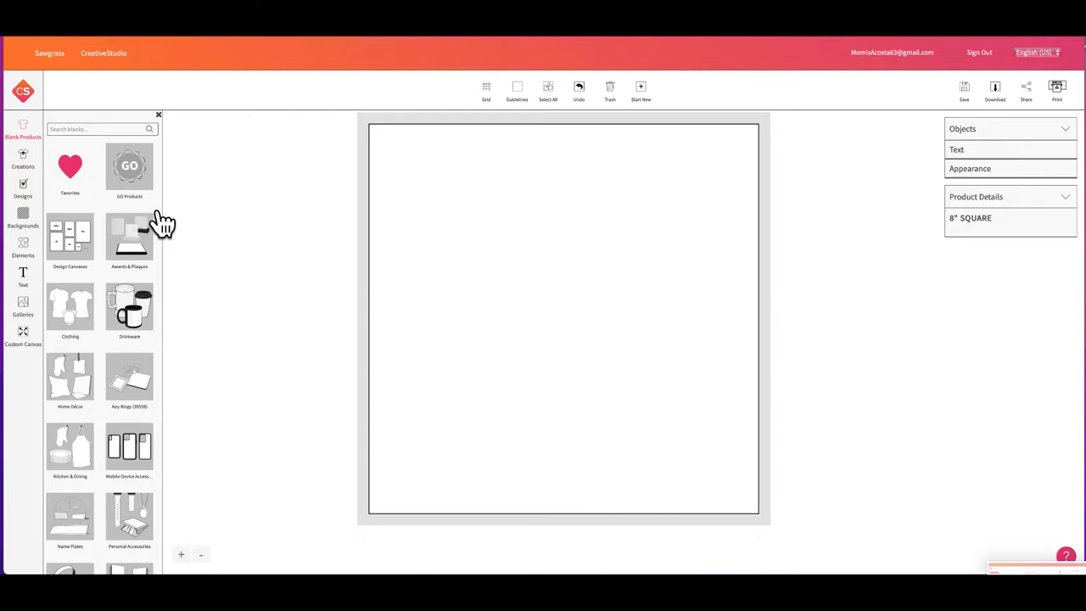
pyautogui.moveTo(144, 289)
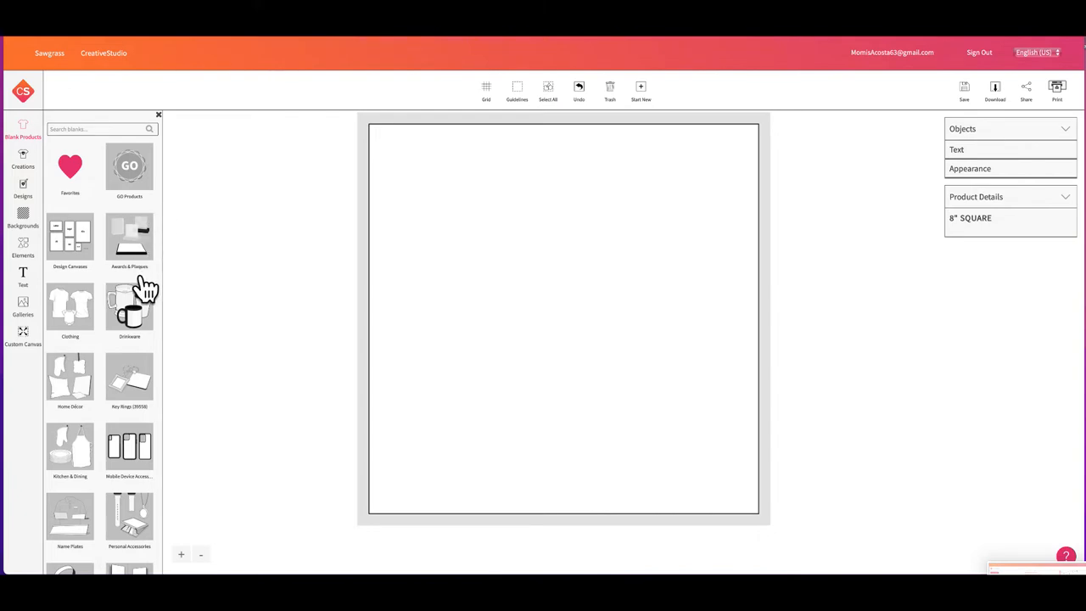
pyautogui.click(129, 305)
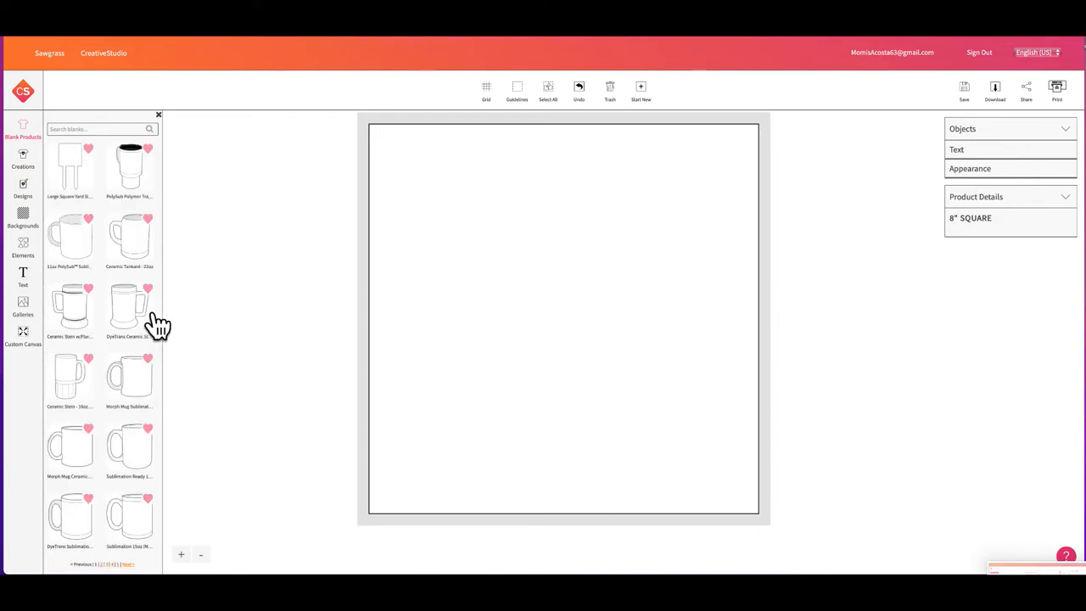
pyautogui.scroll(-3)
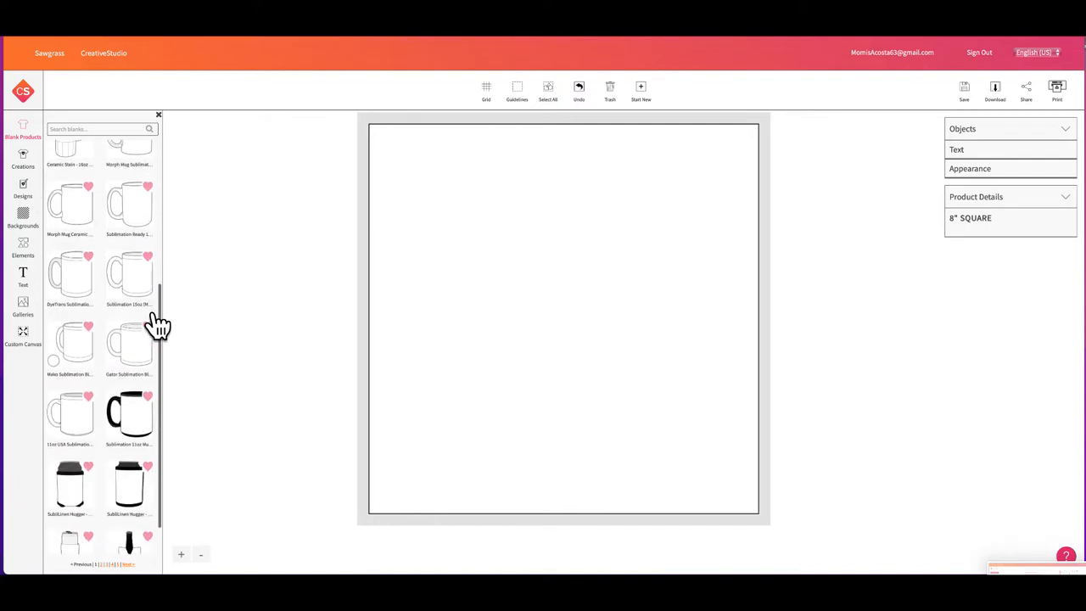
pyautogui.scroll(-3)
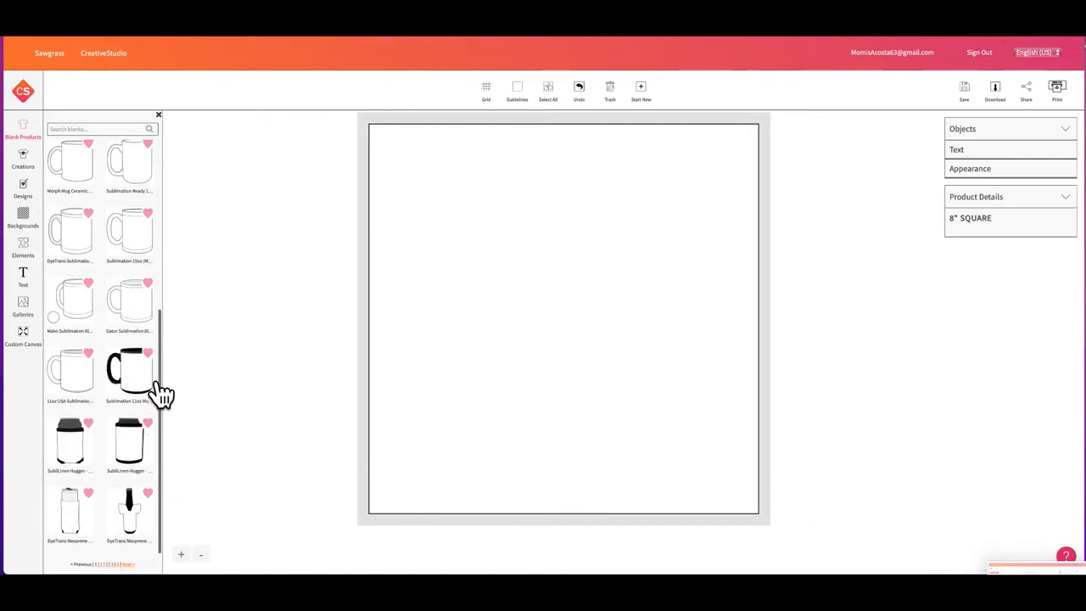
# Load the black-handle 11 oz full-wrap sublimation mug as the product.
pyautogui.click(129, 369)
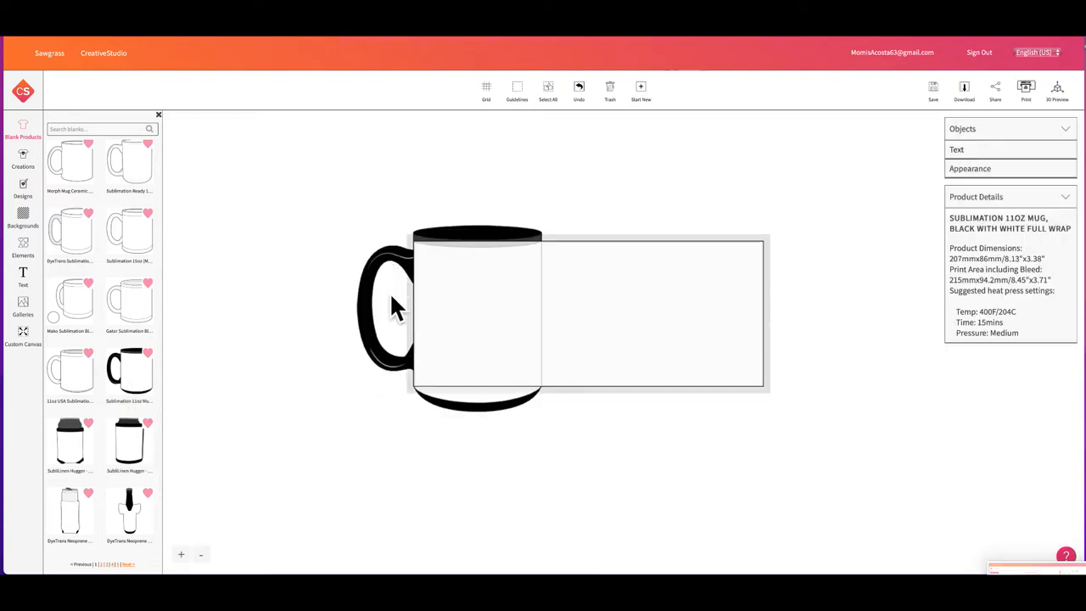
pyautogui.moveTo(397, 339)
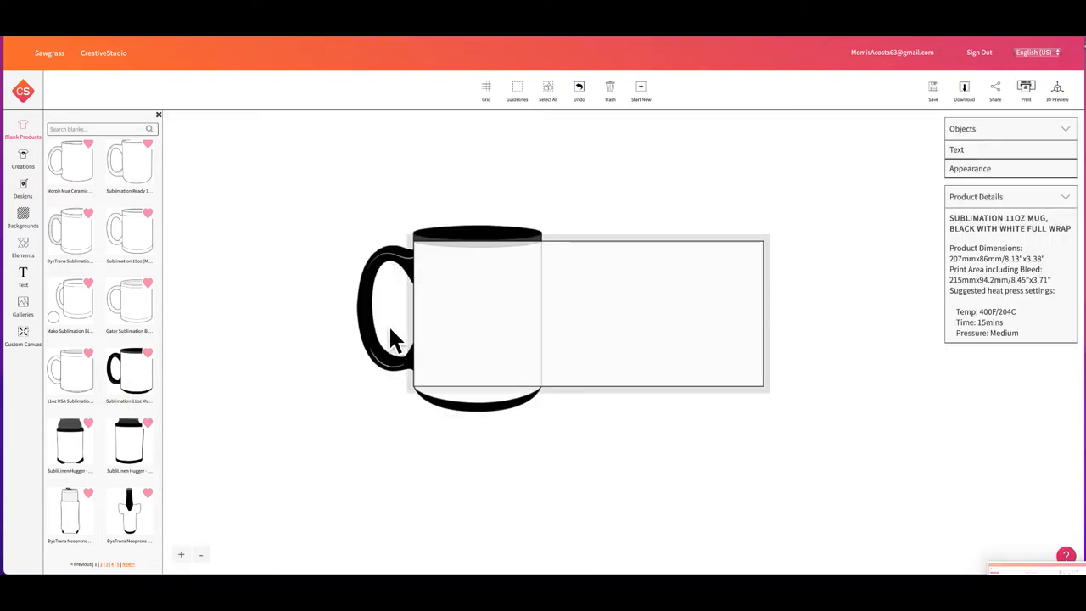
pyautogui.moveTo(919, 302)
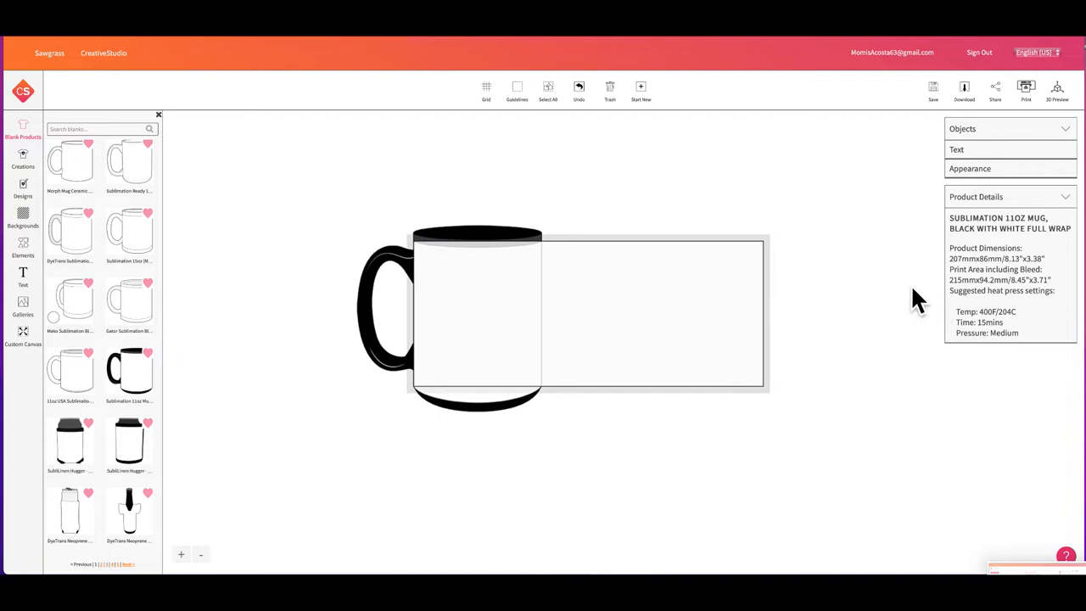
pyautogui.moveTo(1014, 136)
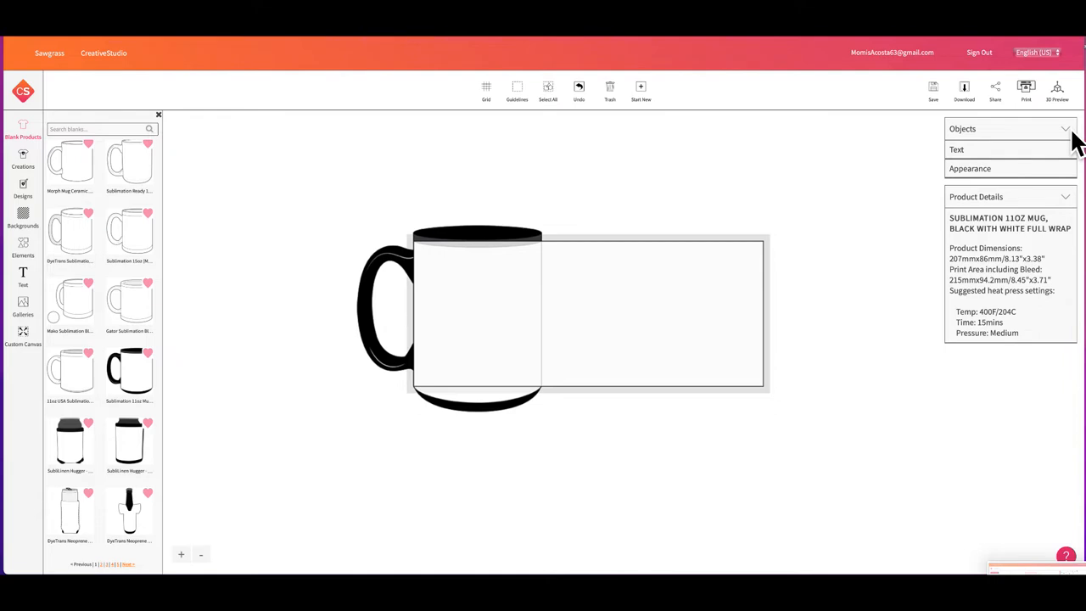
pyautogui.moveTo(1065, 162)
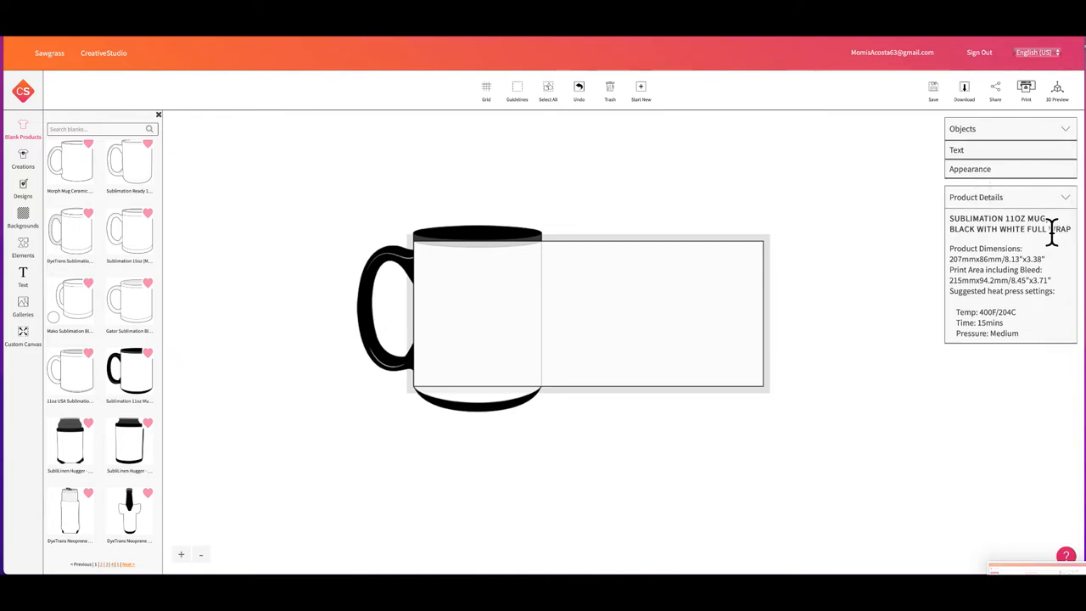
pyautogui.moveTo(1038, 241)
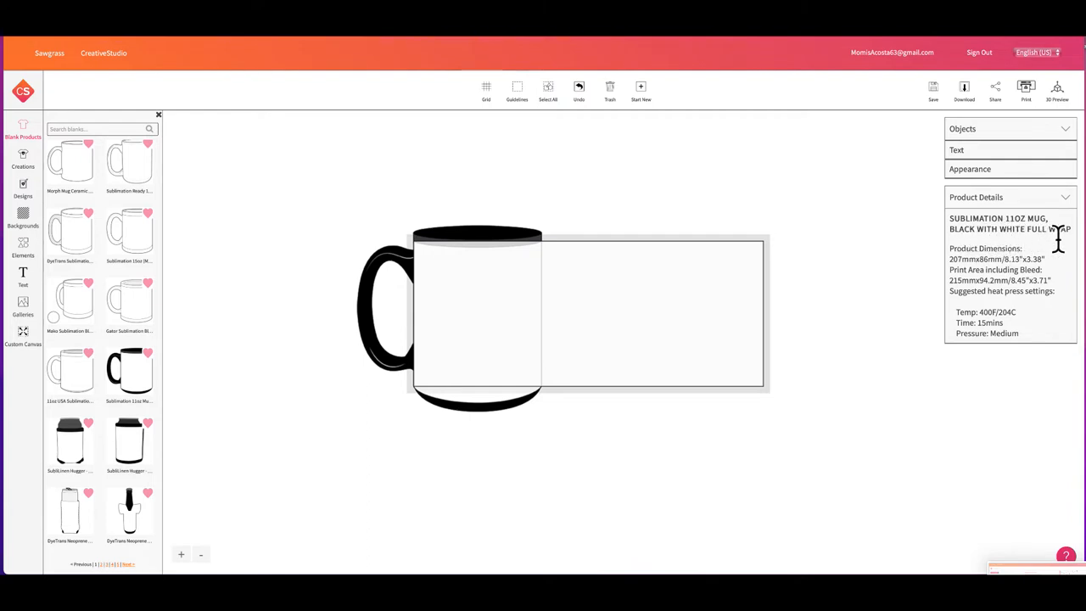
pyautogui.moveTo(997, 270)
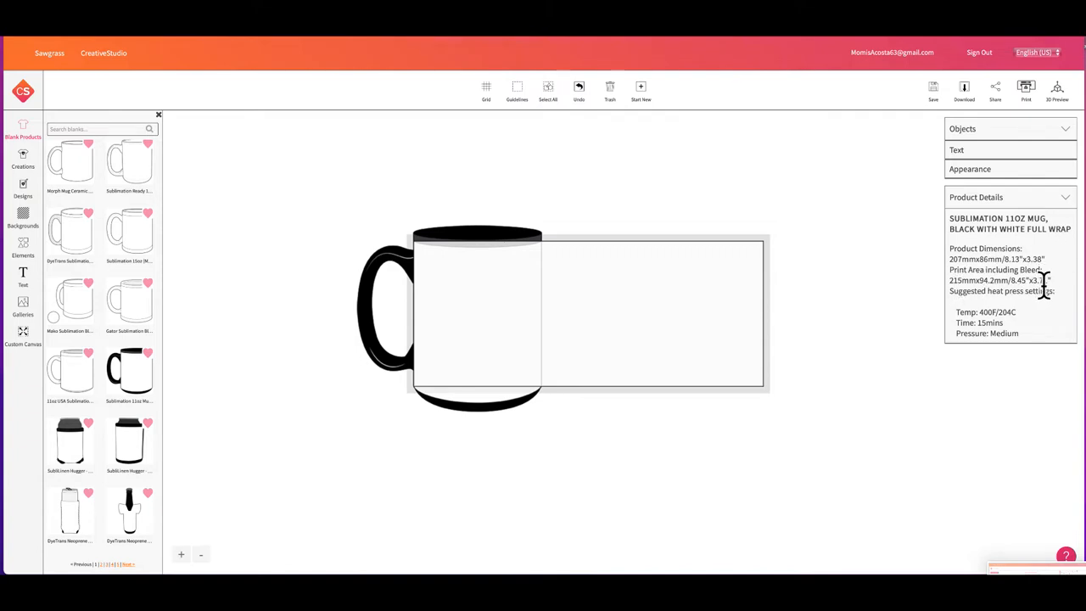
pyautogui.moveTo(1041, 336)
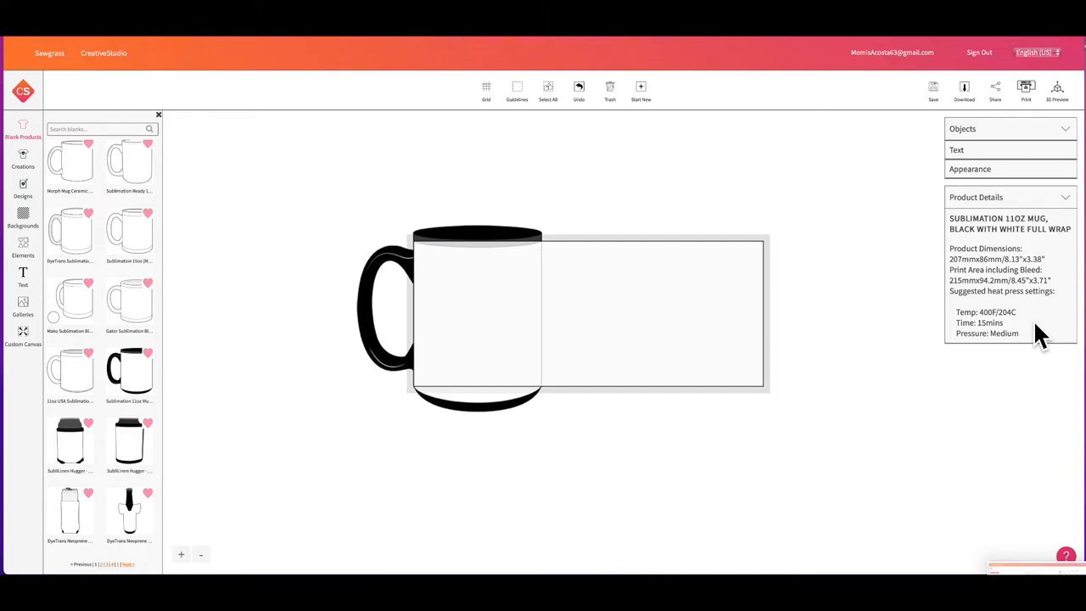
pyautogui.moveTo(1021, 343)
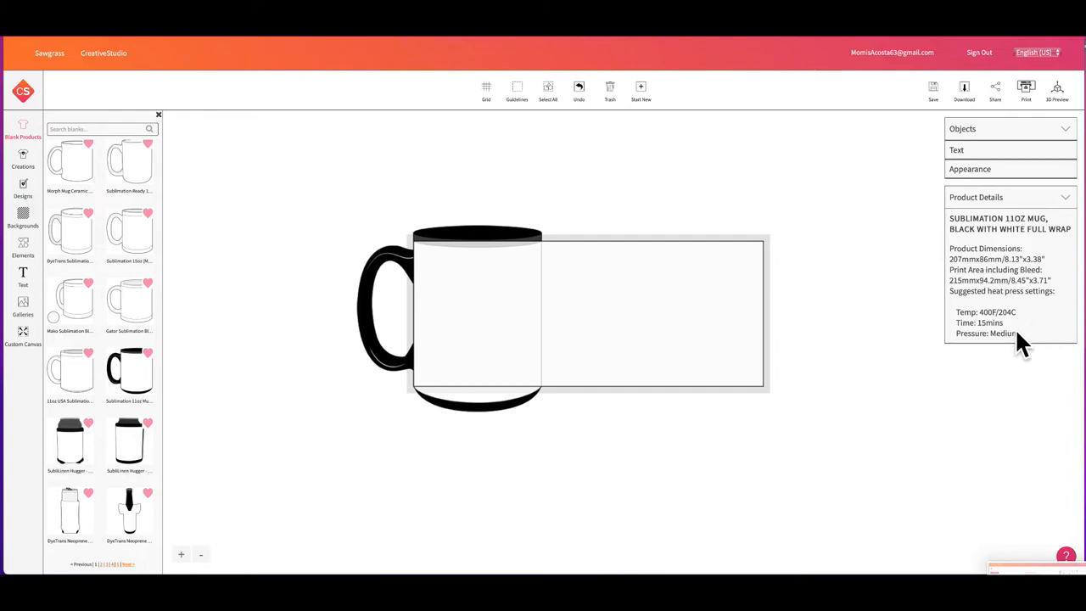
pyautogui.moveTo(1021, 343)
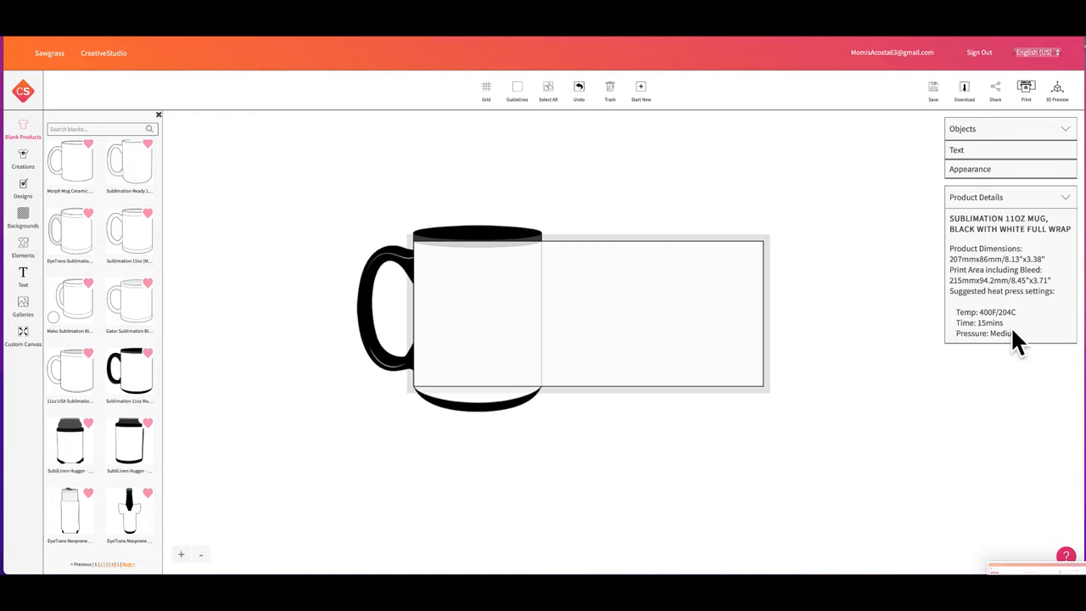
# Browse saved creation folders and My Designs, then show the Favorites design collection.
pyautogui.click(24, 157)
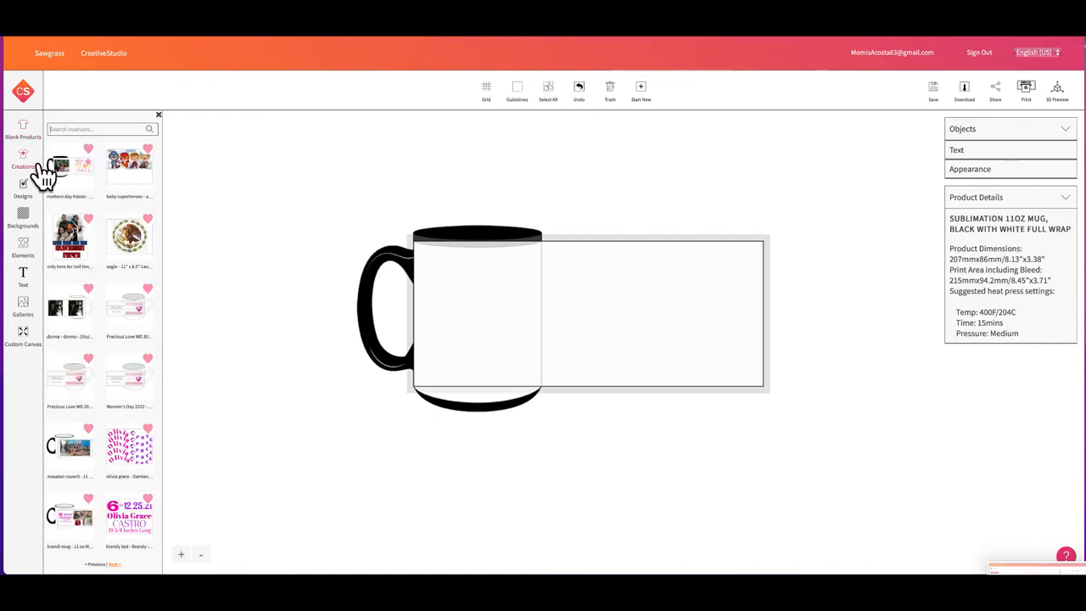
pyautogui.click(23, 156)
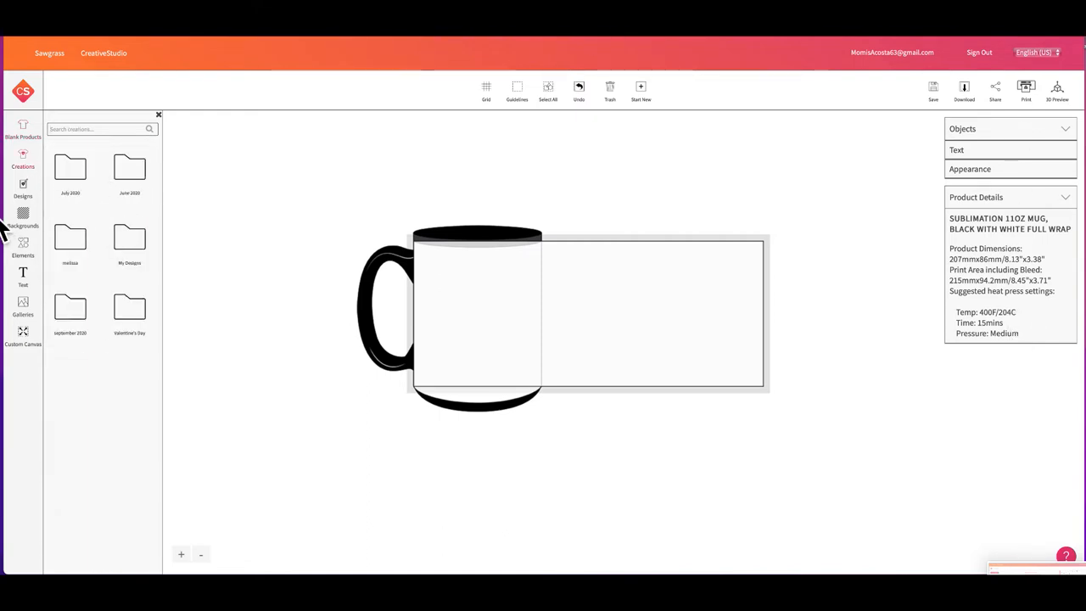
pyautogui.moveTo(143, 325)
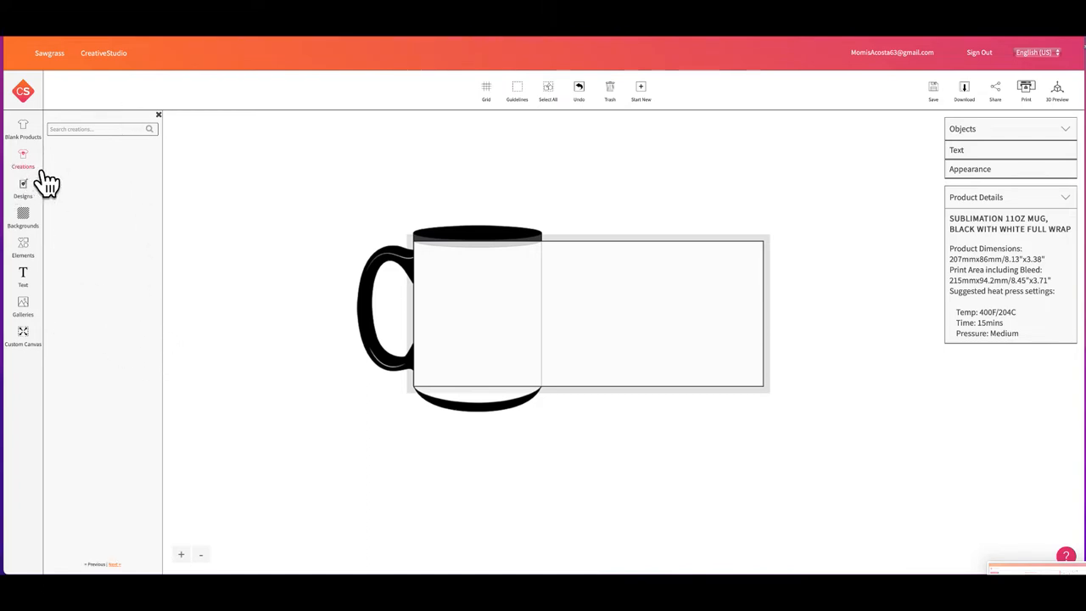
pyautogui.click(24, 159)
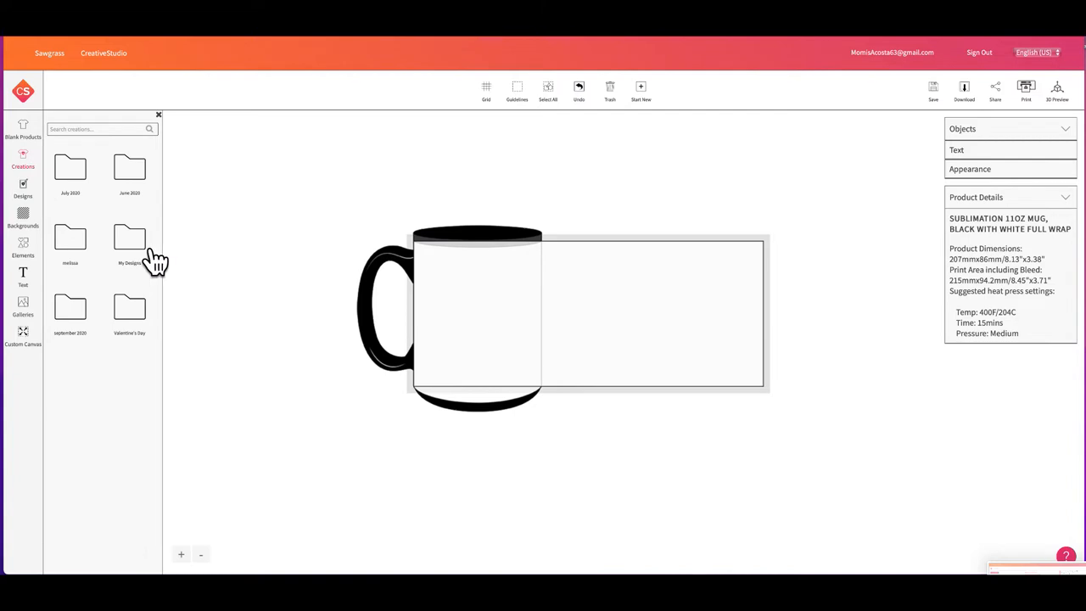
pyautogui.click(129, 241)
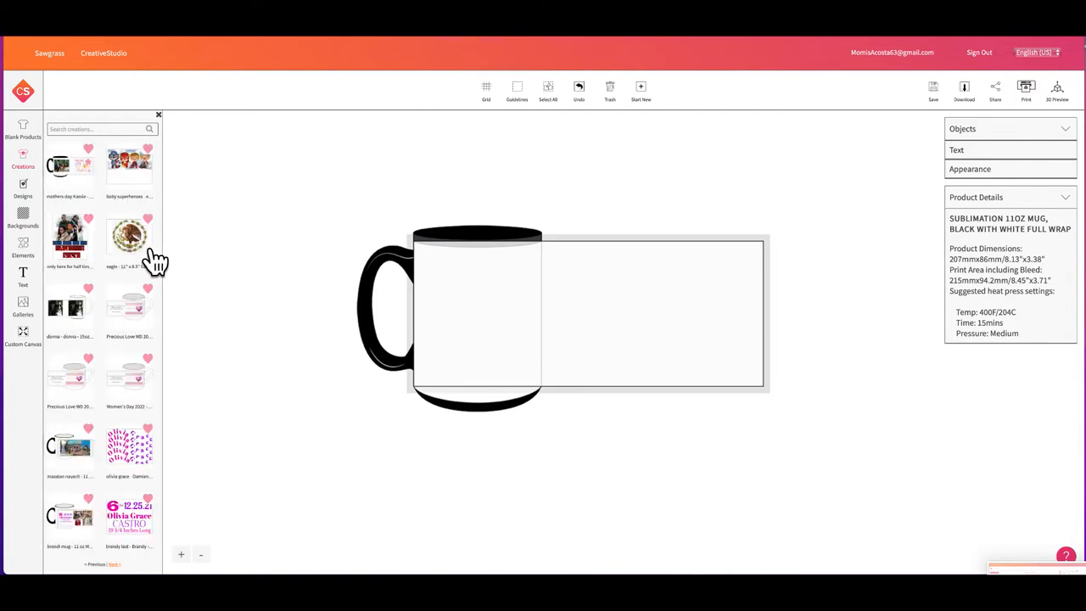
pyautogui.click(24, 189)
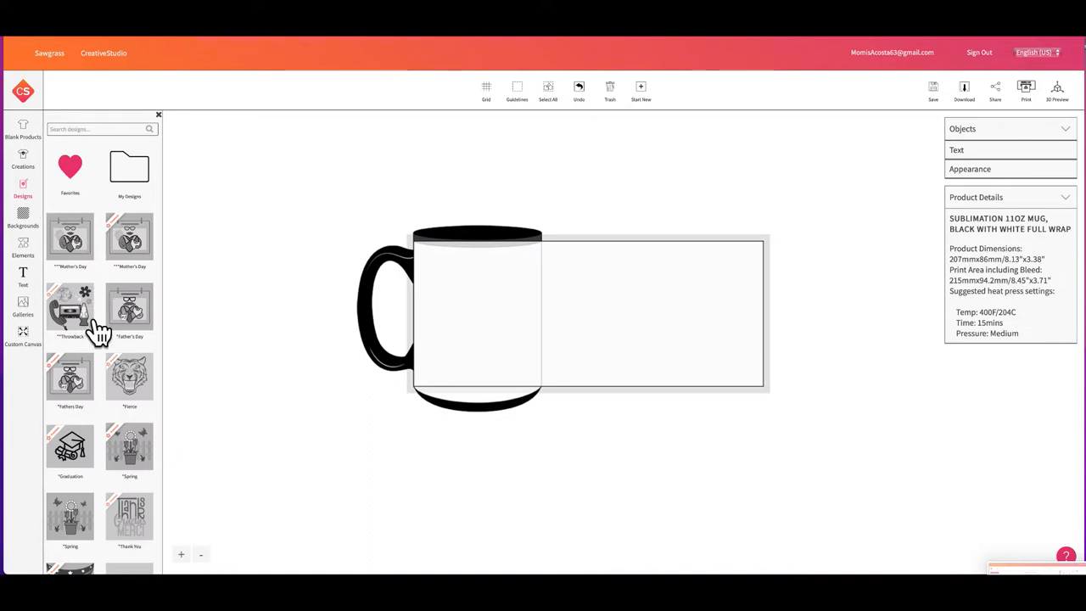
pyautogui.moveTo(150, 394)
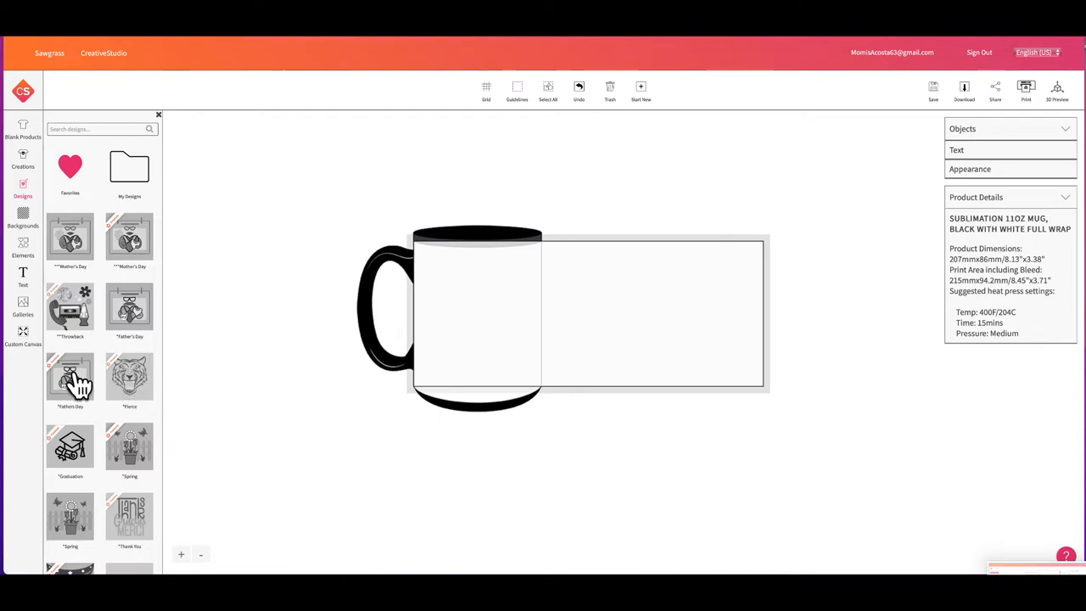
pyautogui.moveTo(166, 246)
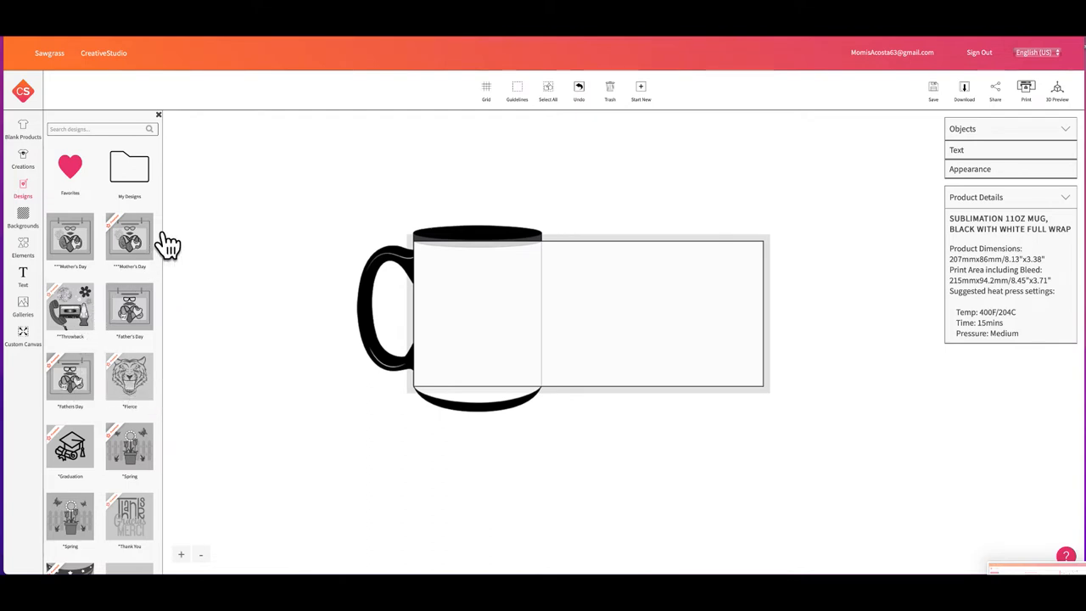
pyautogui.moveTo(151, 241)
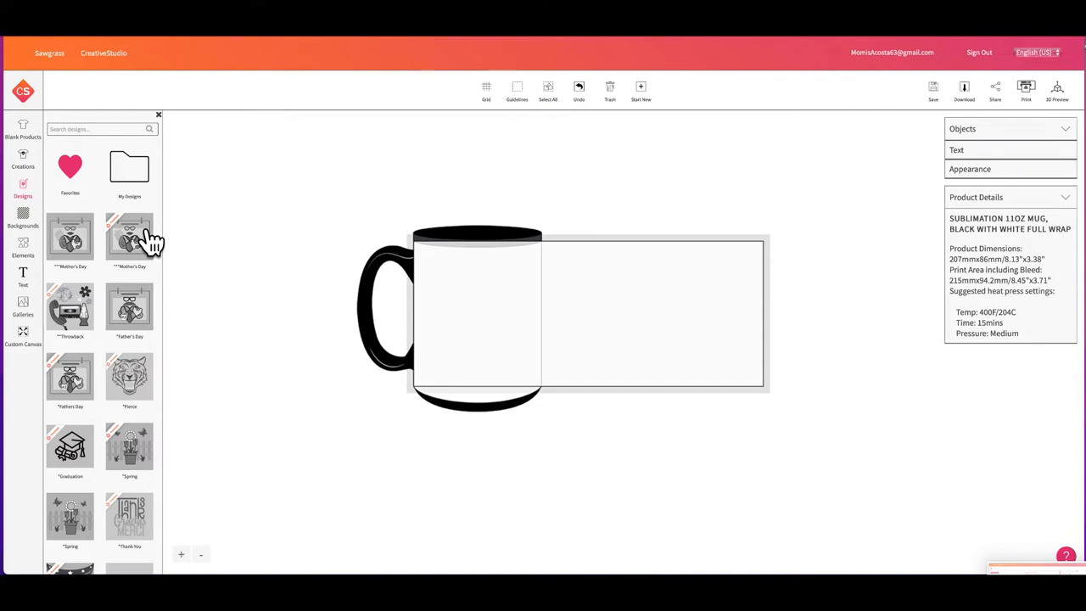
pyautogui.moveTo(82, 178)
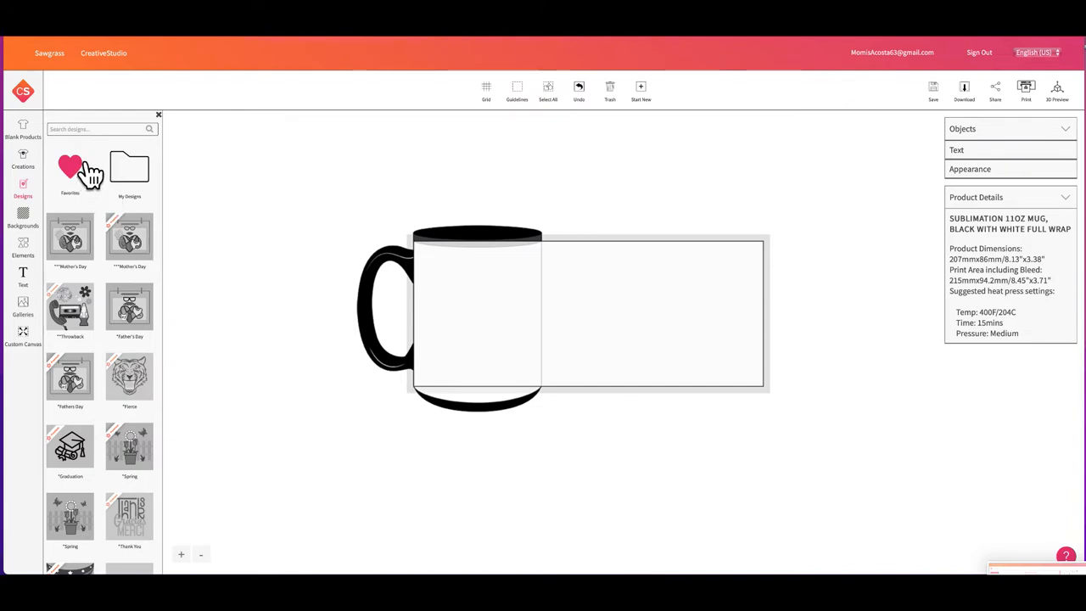
pyautogui.click(69, 170)
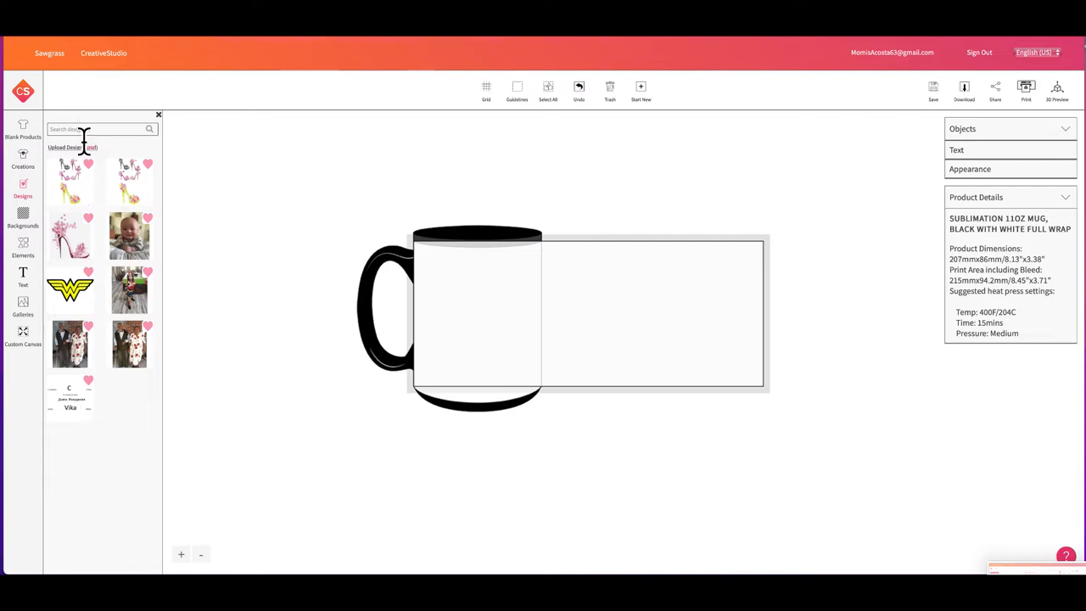
pyautogui.moveTo(116, 161)
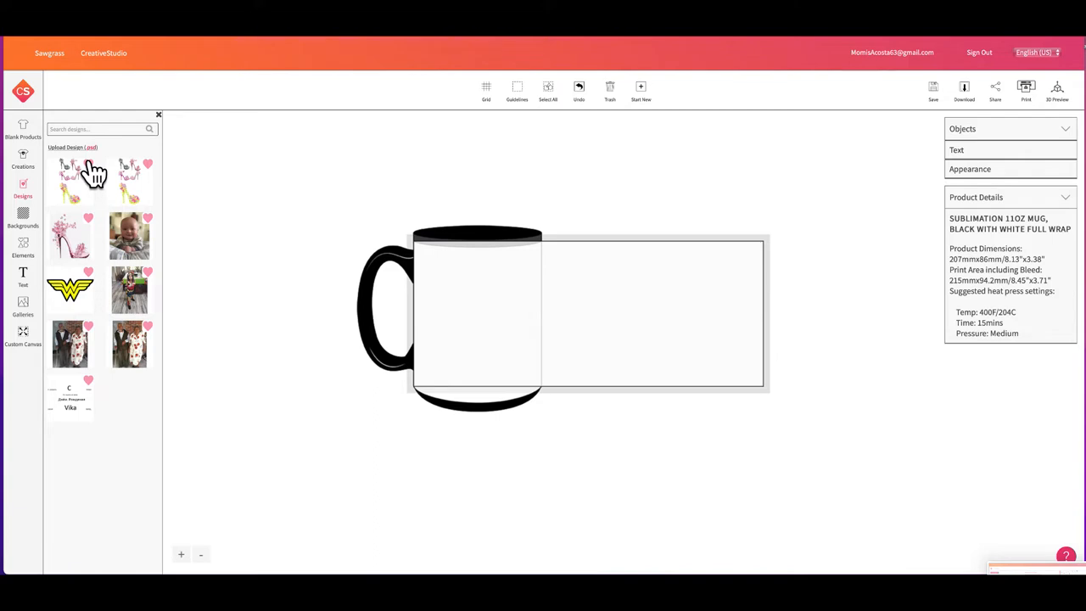
pyautogui.moveTo(125, 178)
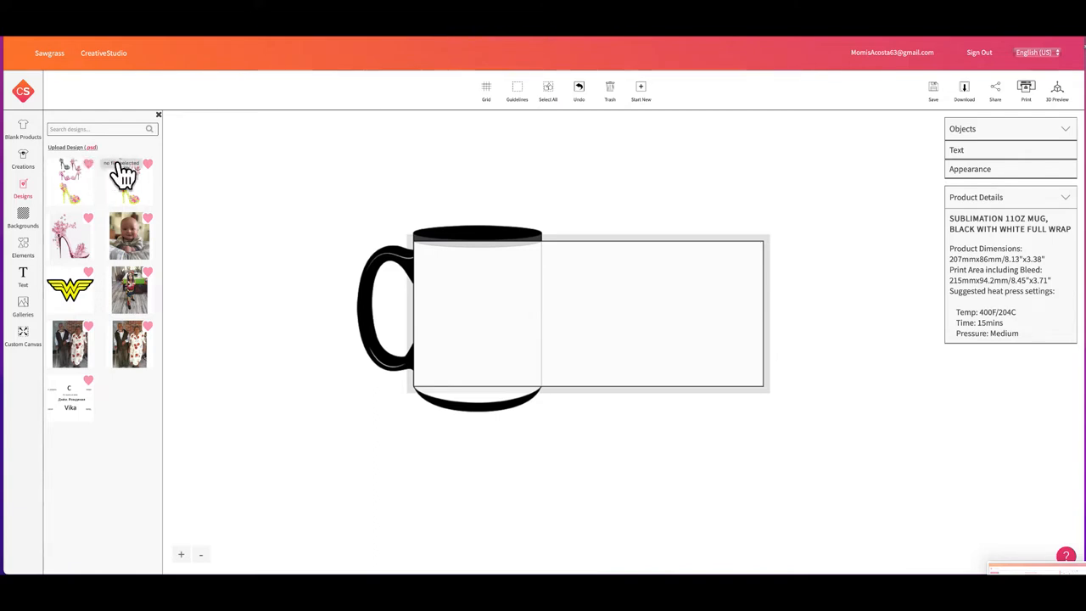
# Browse Backgrounds, Elements and Text libraries, then show the My Images gallery of uploaded photos.
pyautogui.click(24, 217)
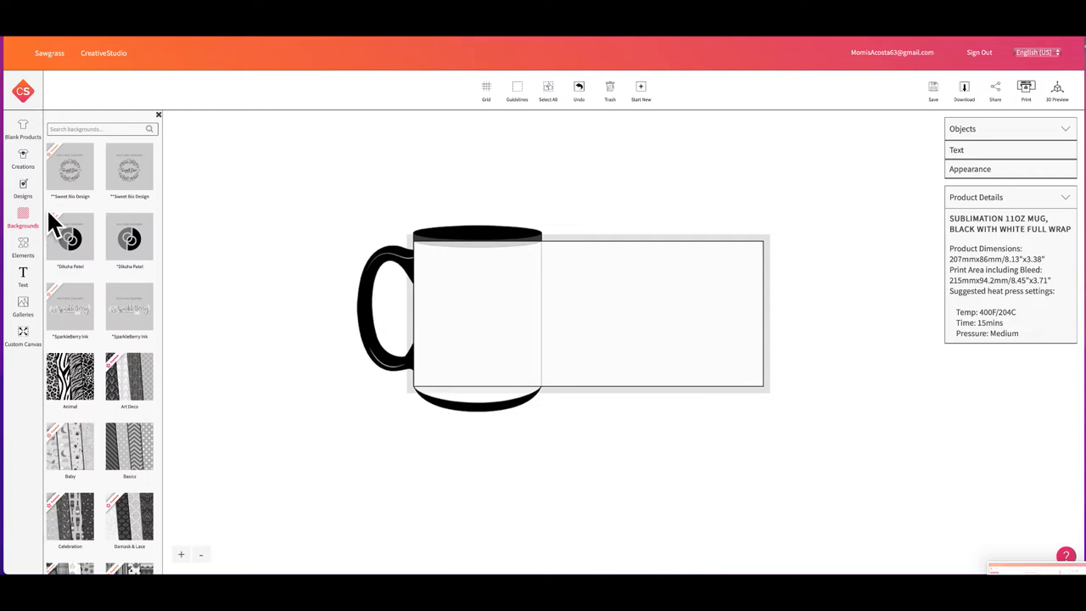
pyautogui.moveTo(112, 183)
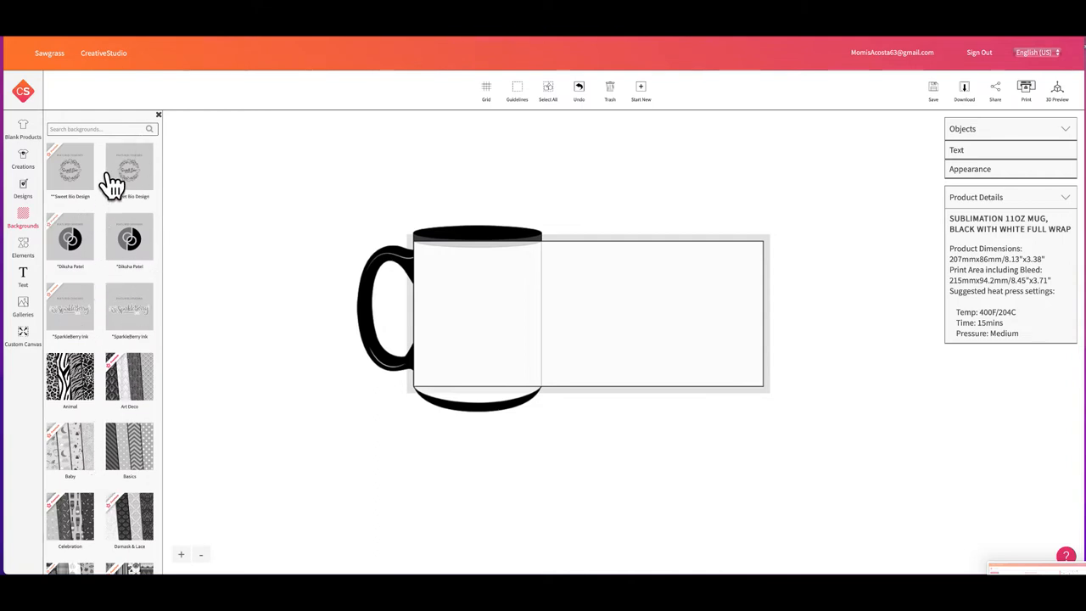
pyautogui.moveTo(83, 280)
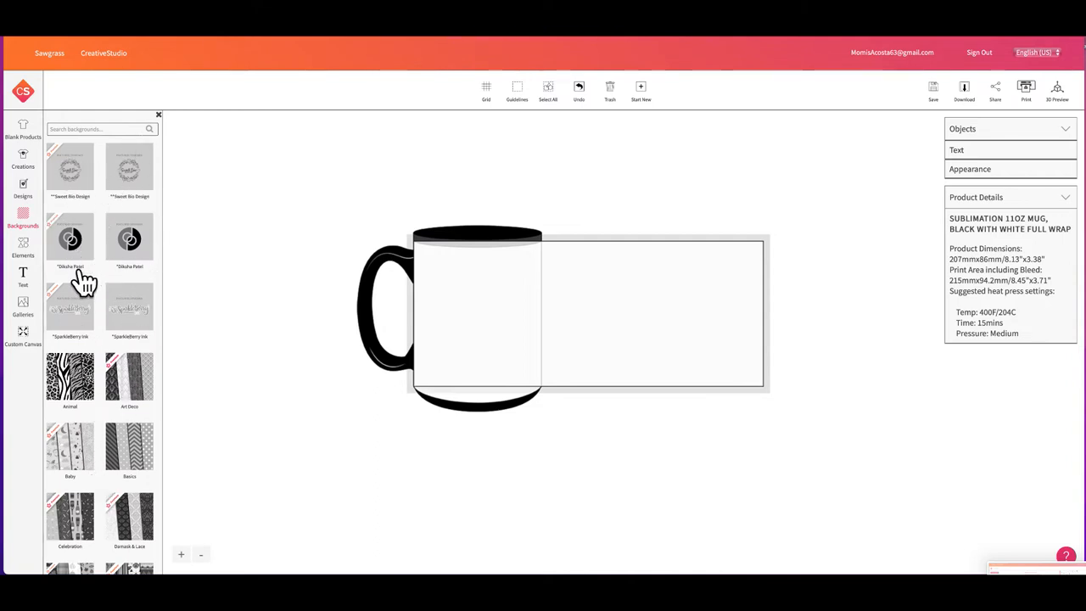
pyautogui.moveTo(98, 305)
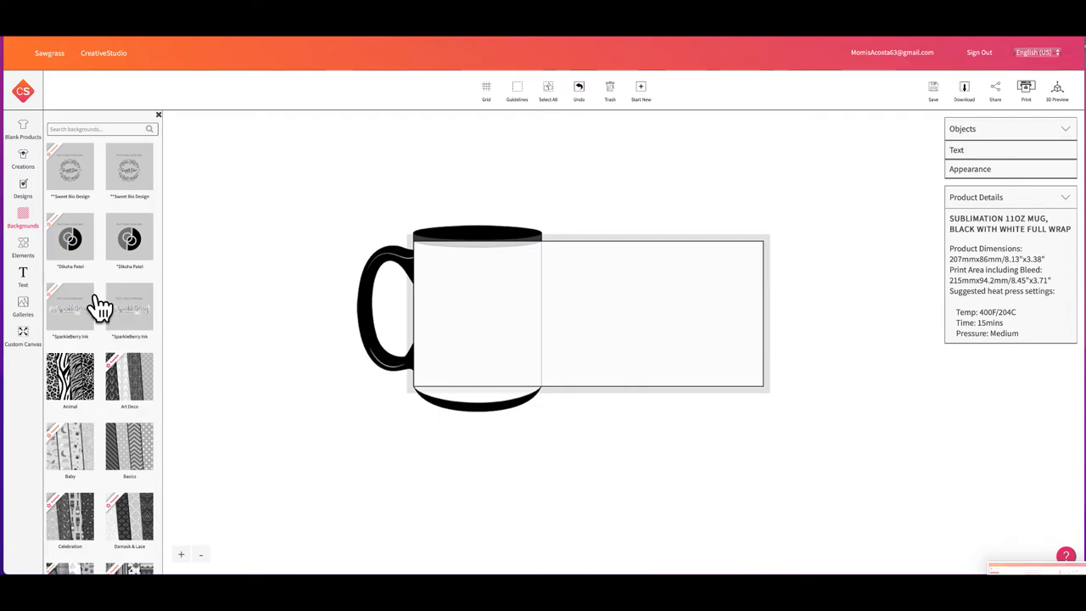
pyautogui.click(24, 246)
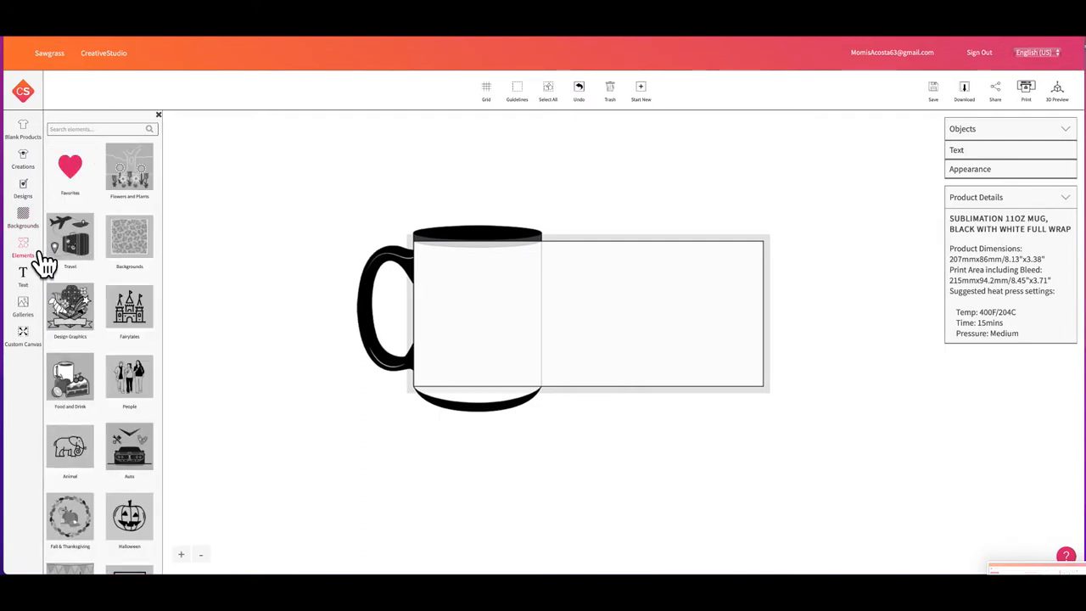
pyautogui.moveTo(161, 196)
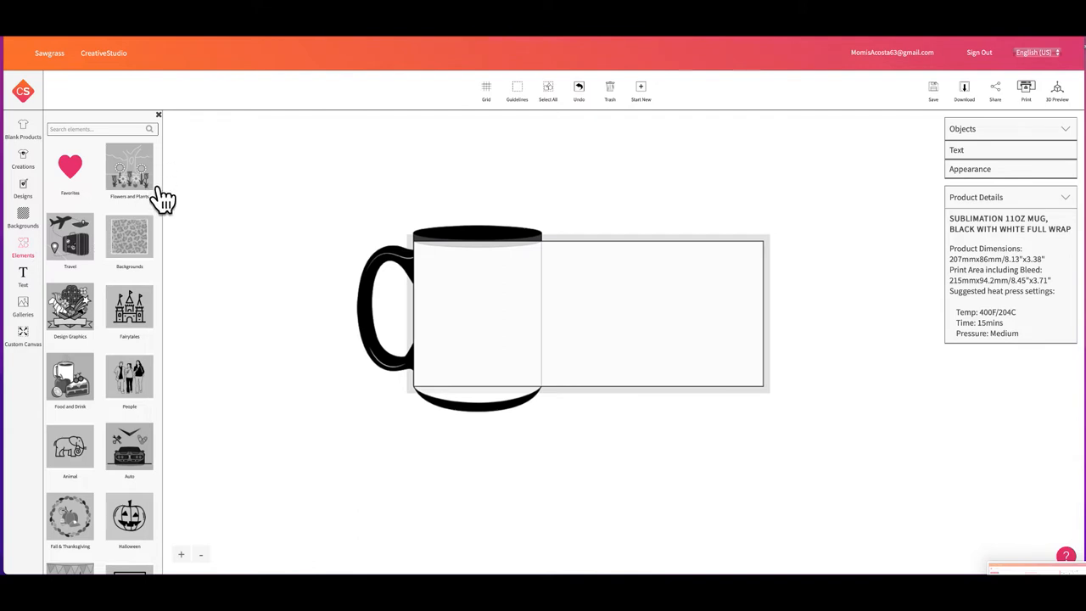
pyautogui.moveTo(92, 185)
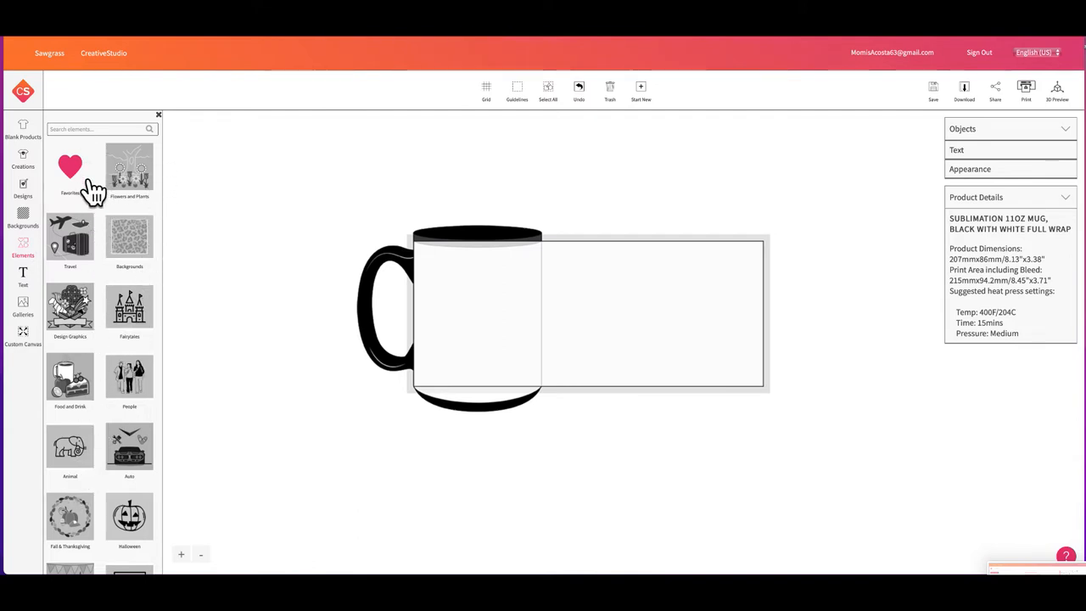
pyautogui.moveTo(48, 292)
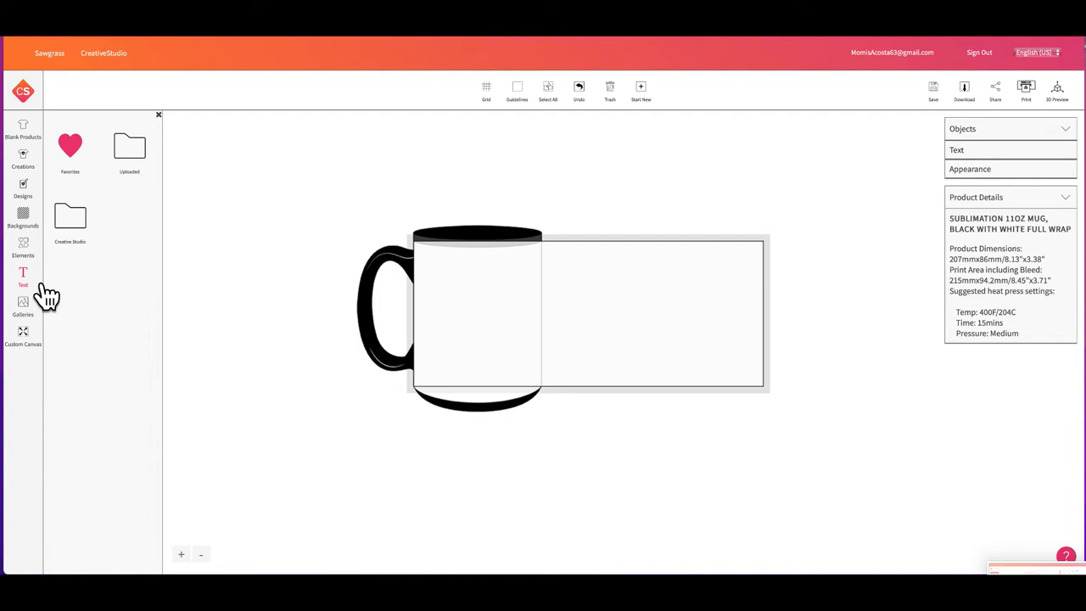
pyautogui.moveTo(61, 291)
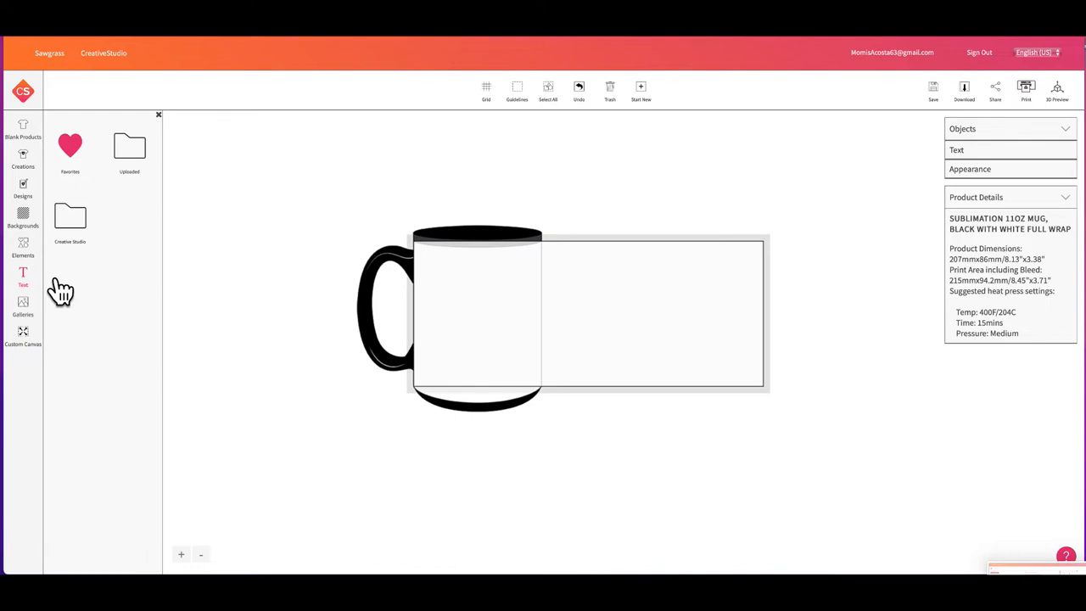
pyautogui.click(24, 275)
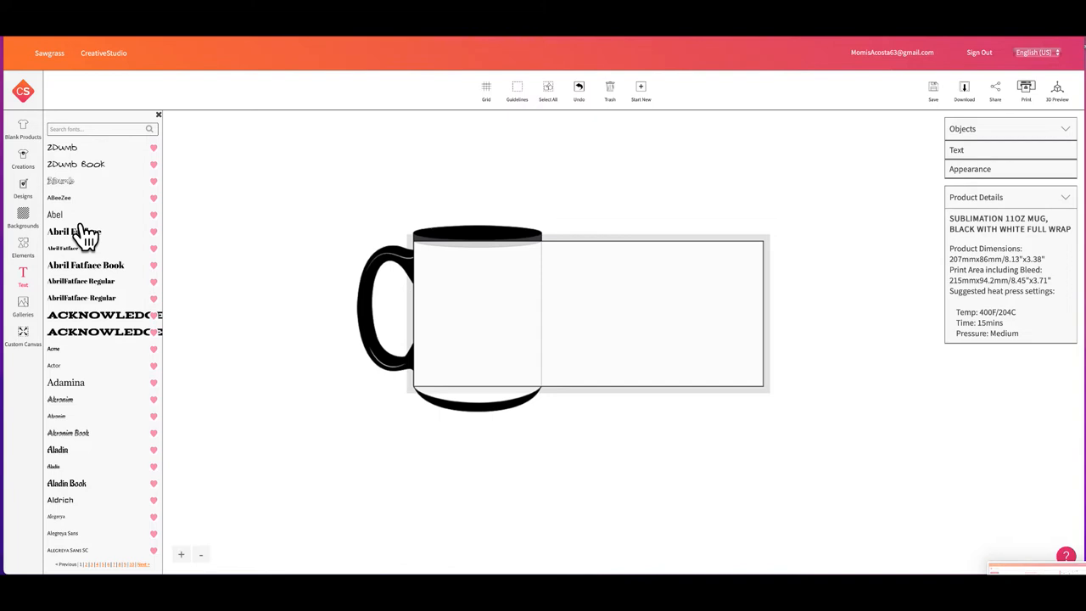
pyautogui.moveTo(37, 309)
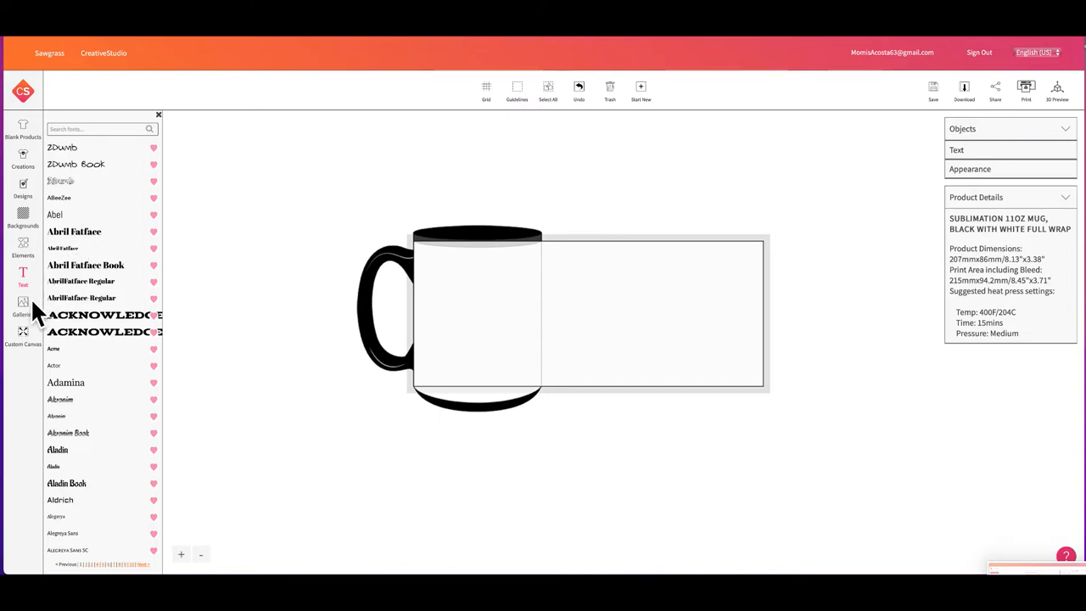
pyautogui.click(24, 305)
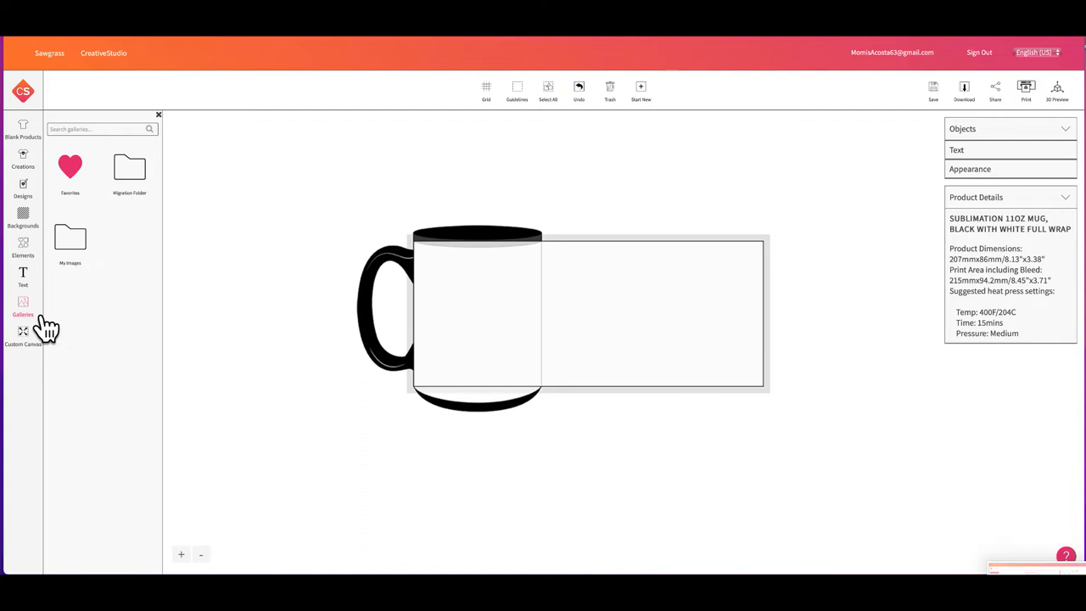
pyautogui.moveTo(105, 251)
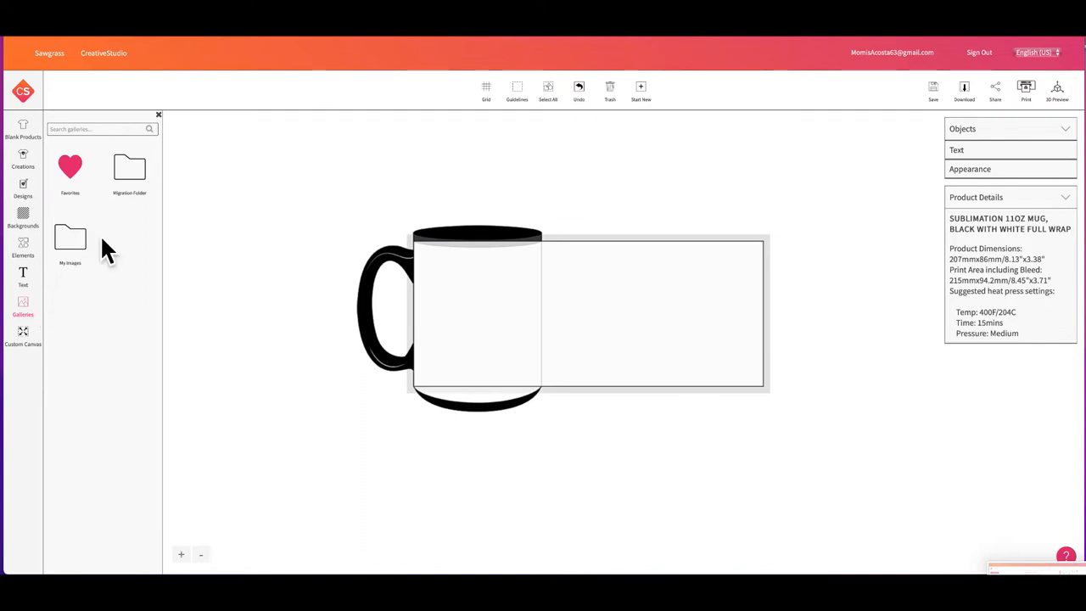
pyautogui.click(70, 240)
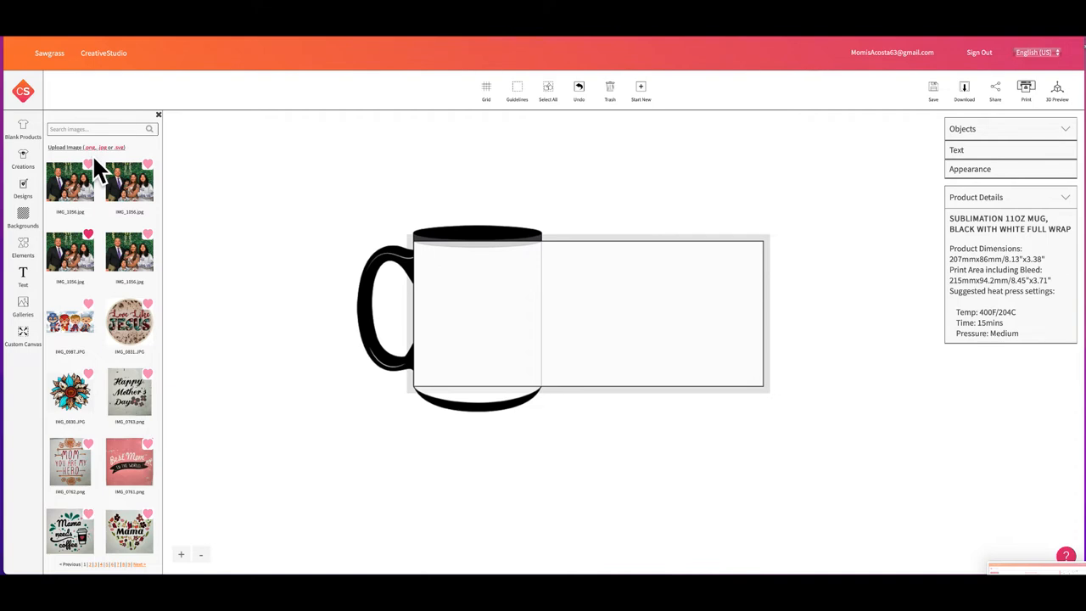
# Create a custom-size landscape canvas from entered width and height in inches.
pyautogui.click(24, 336)
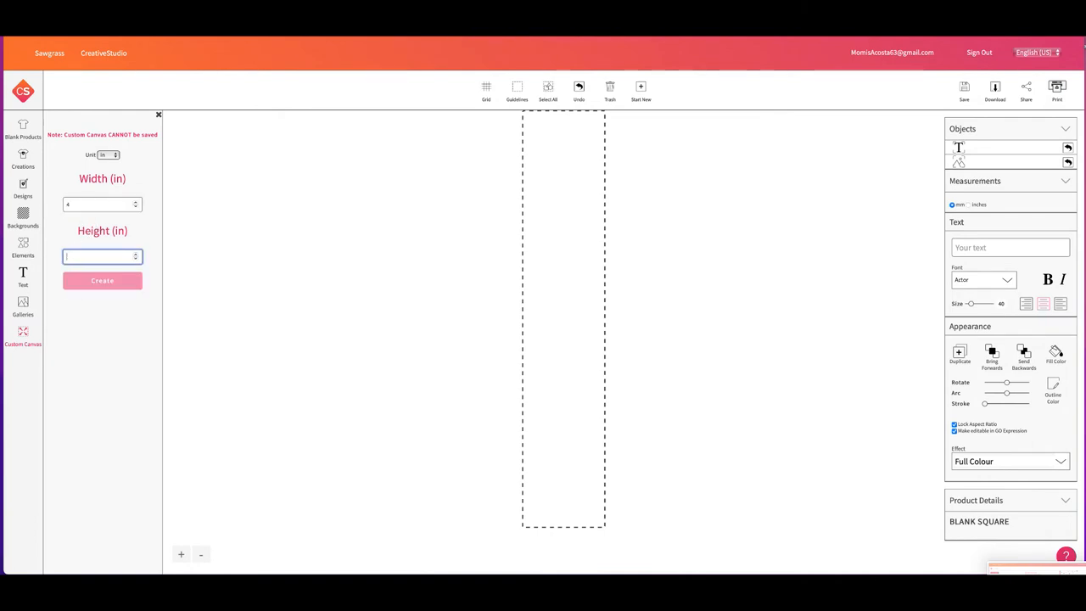
pyautogui.click(102, 279)
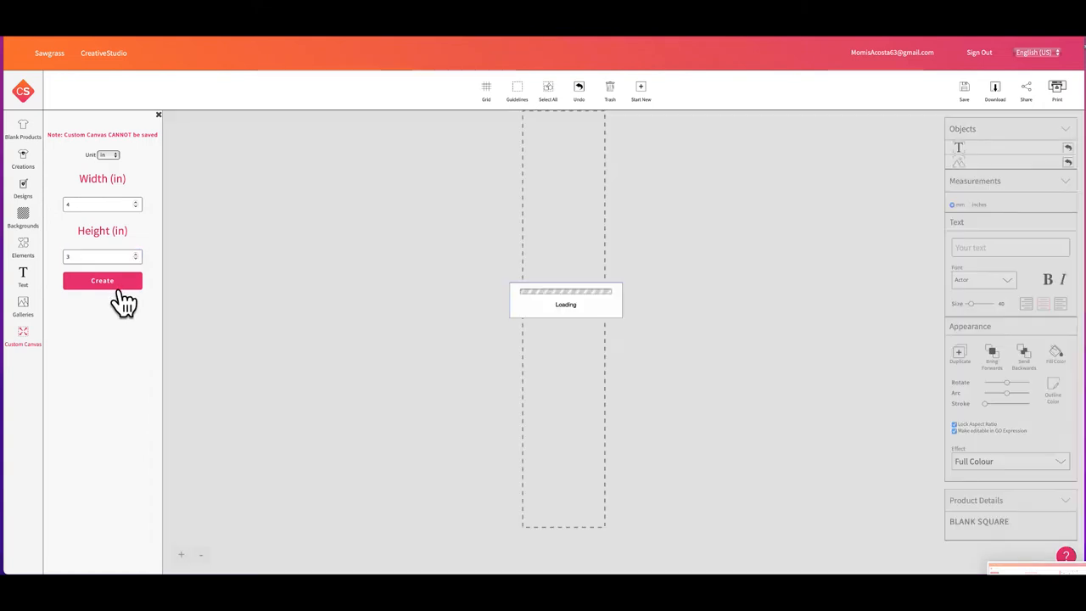
pyautogui.click(101, 281)
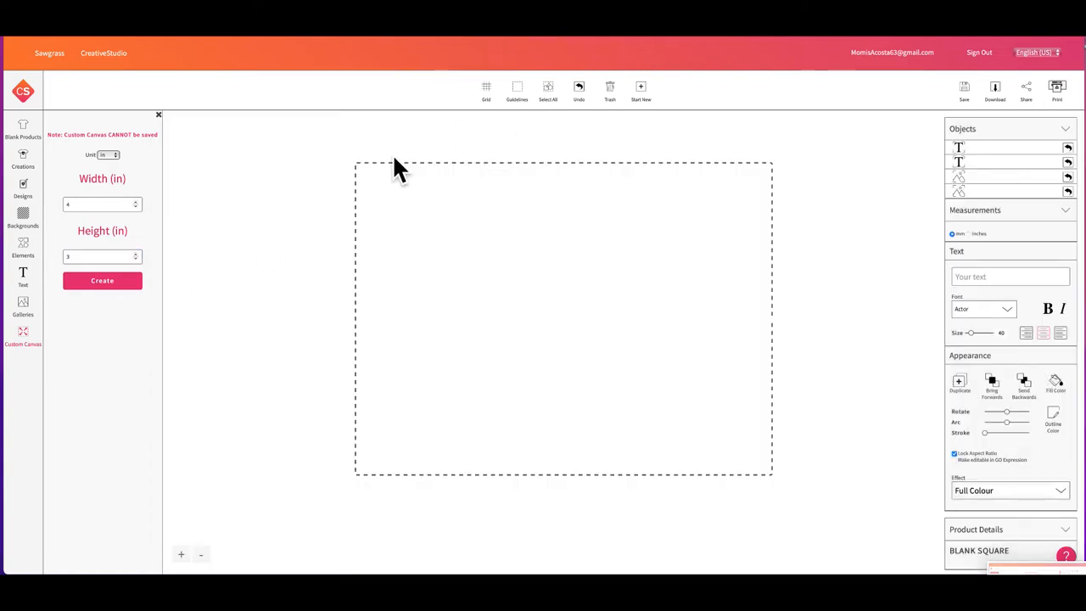
pyautogui.moveTo(610, 247)
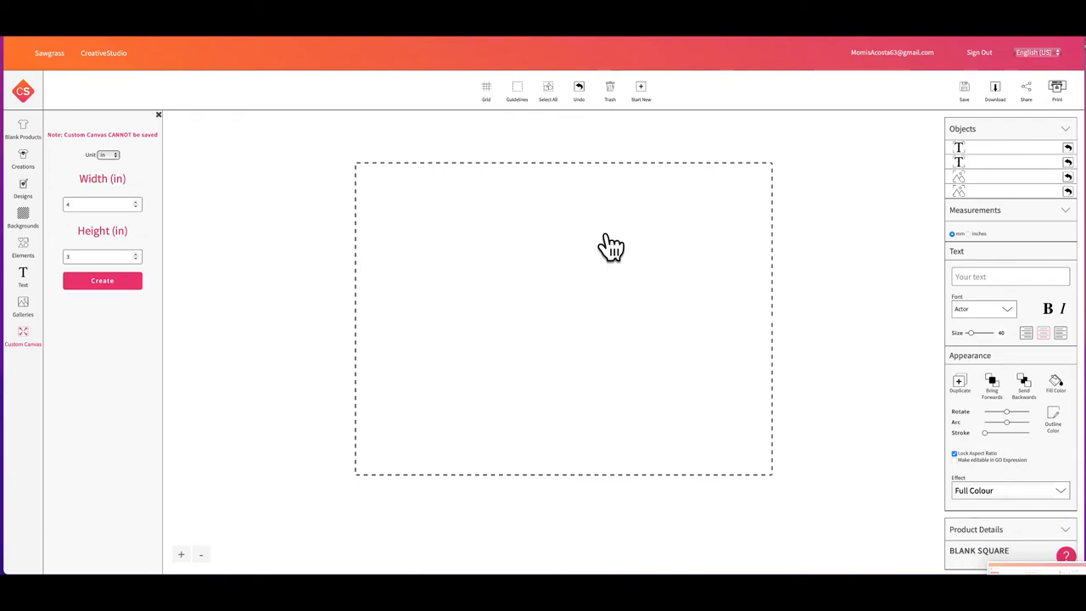
pyautogui.moveTo(24, 186)
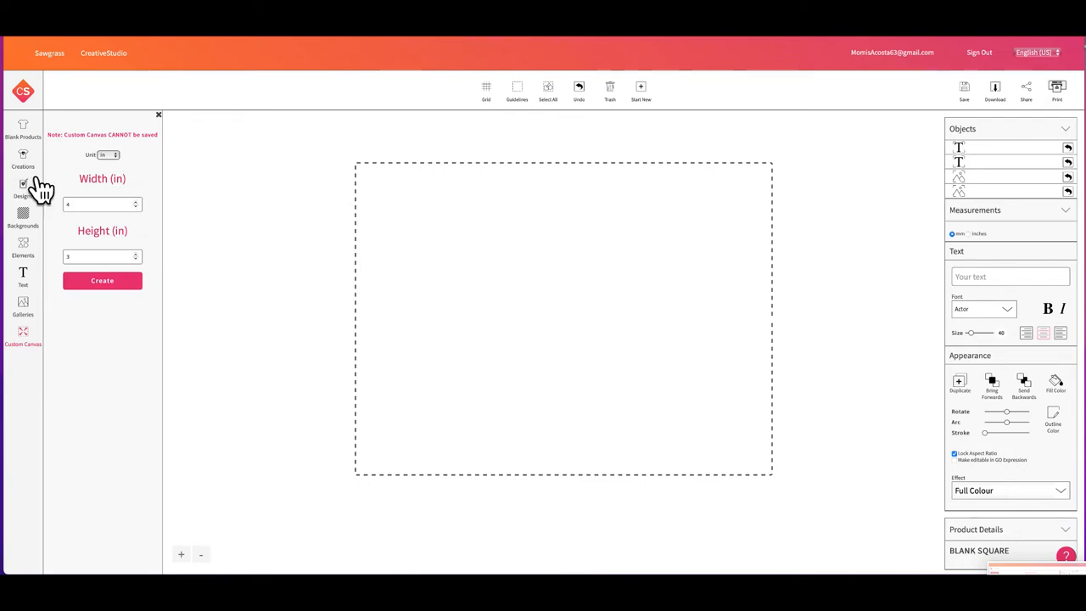
pyautogui.moveTo(40, 139)
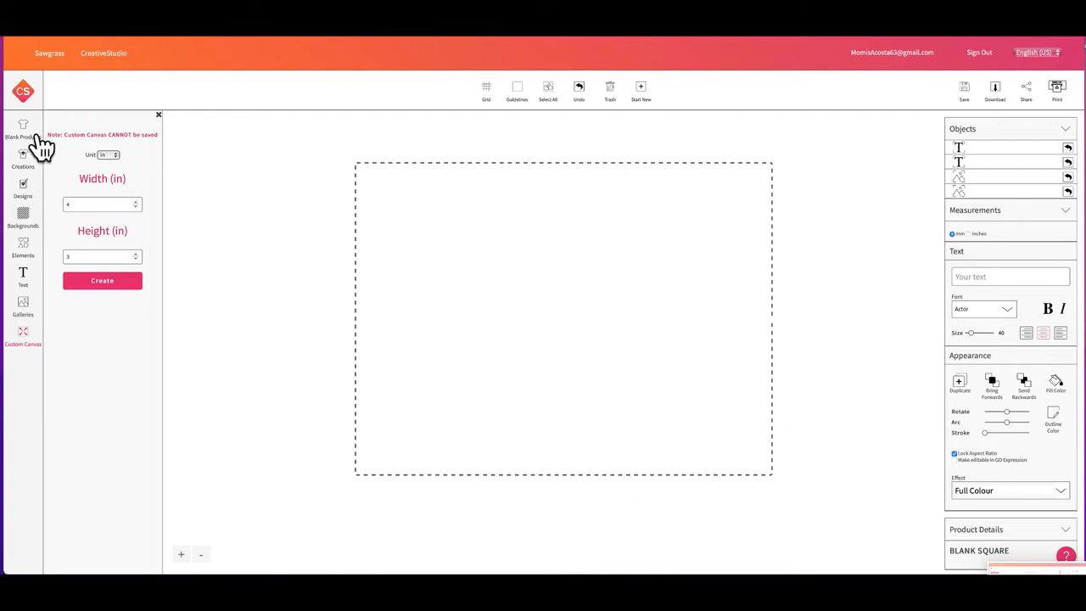
# Reload the black-handle 11 oz mug template and show the ready-made design library.
pyautogui.click(24, 128)
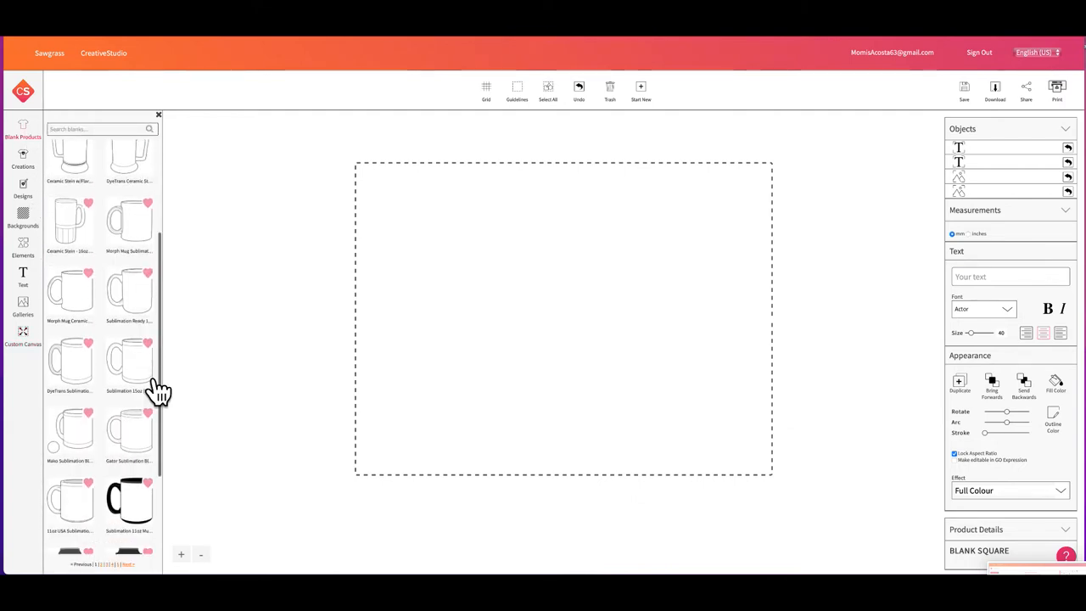
pyautogui.click(129, 407)
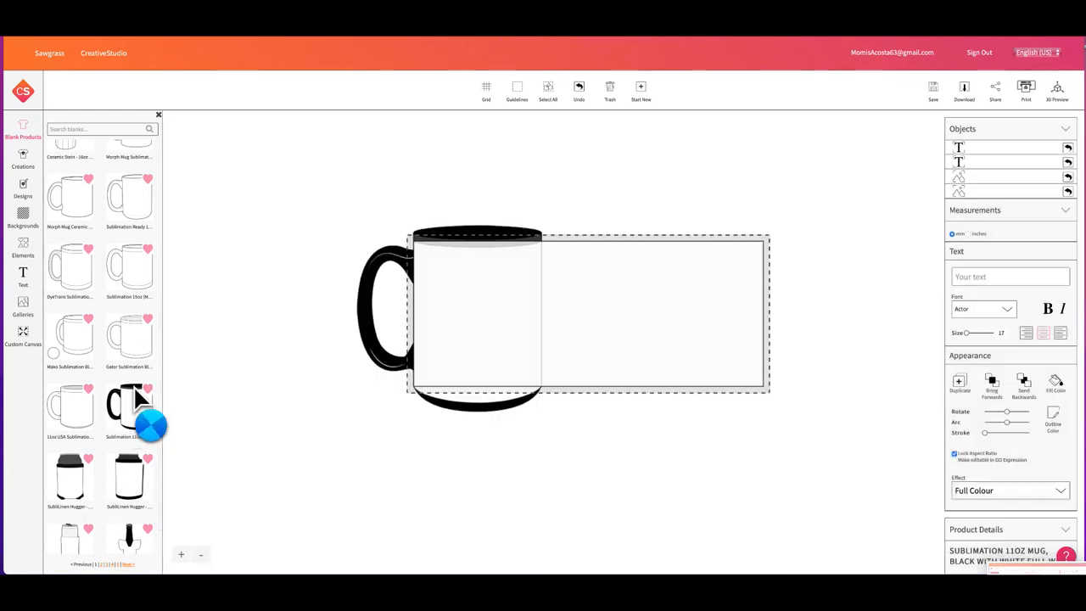
pyautogui.click(23, 160)
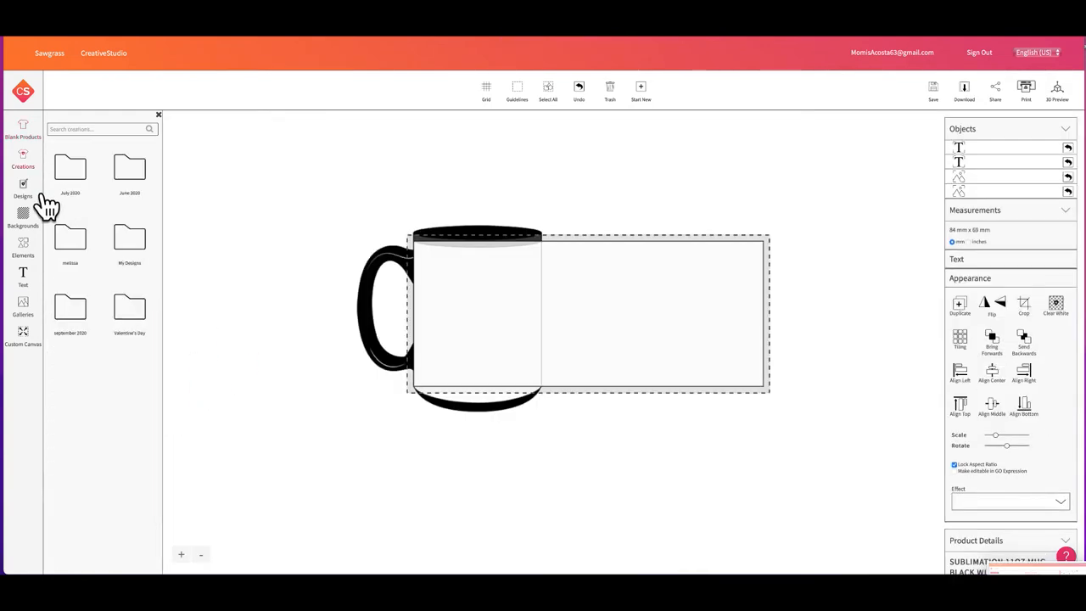
pyautogui.click(23, 190)
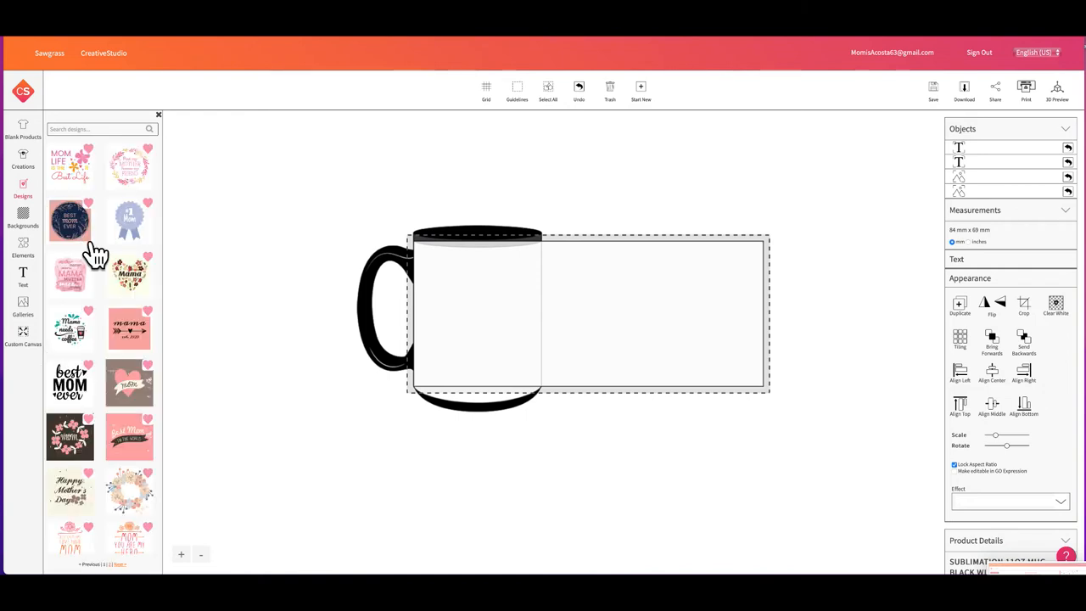
pyautogui.moveTo(102, 297)
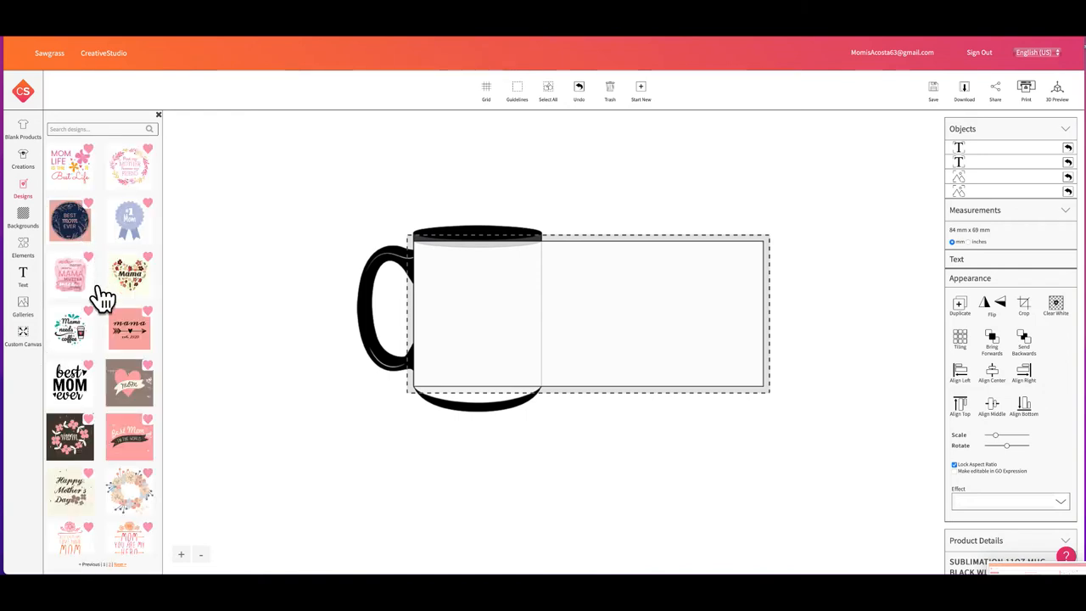
pyautogui.click(70, 166)
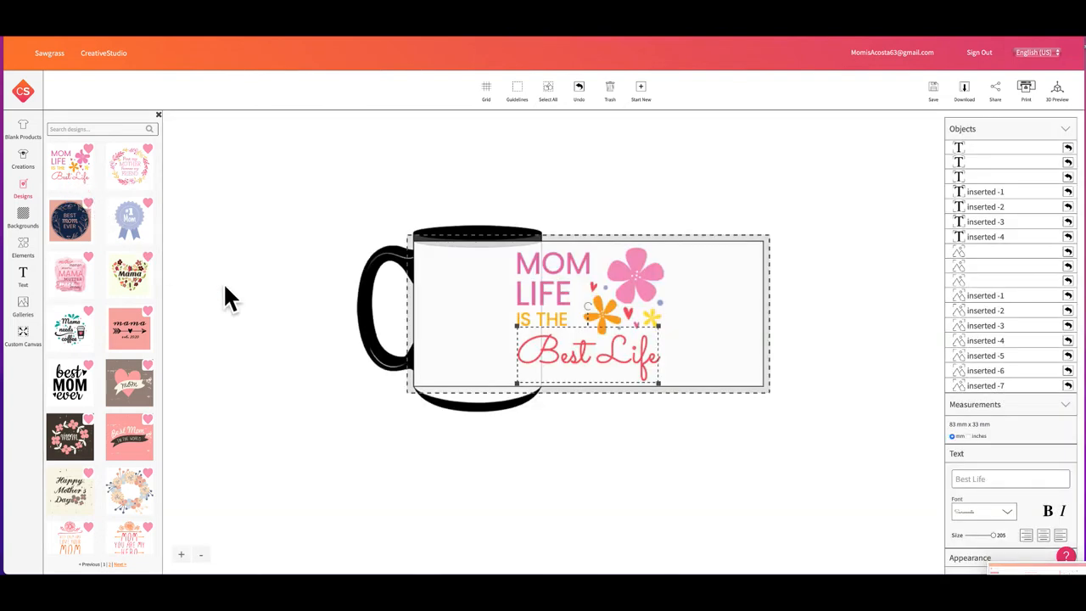
pyautogui.moveTo(314, 331)
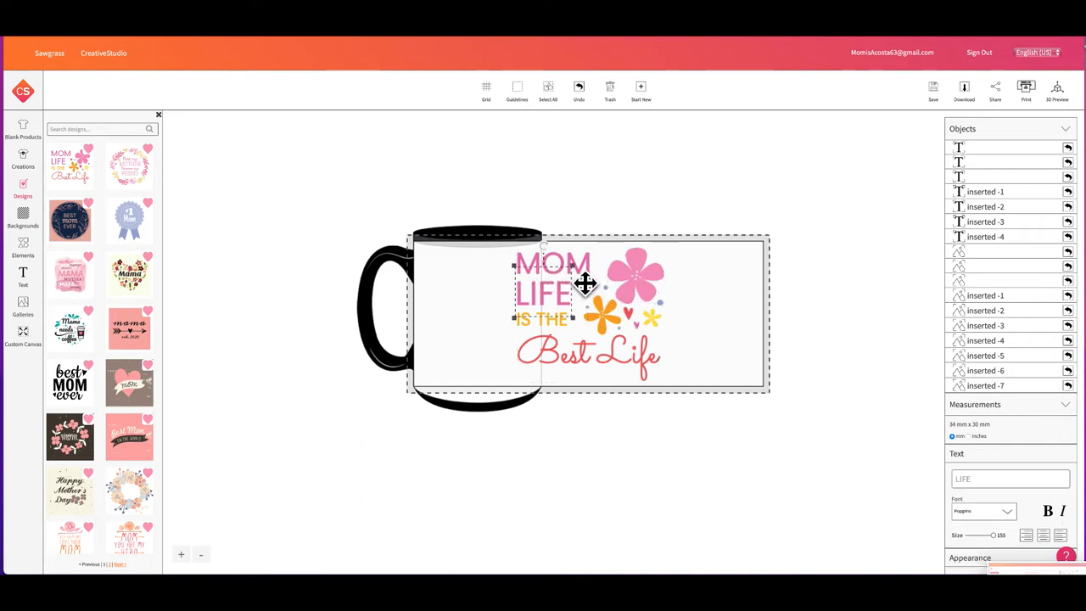
pyautogui.click(634, 275)
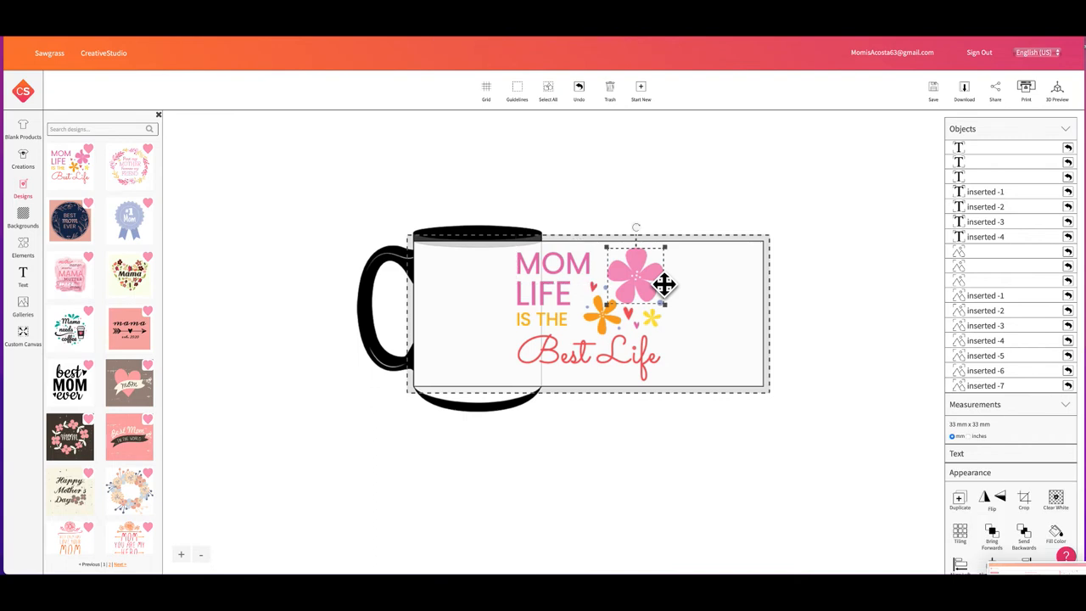
pyautogui.click(590, 354)
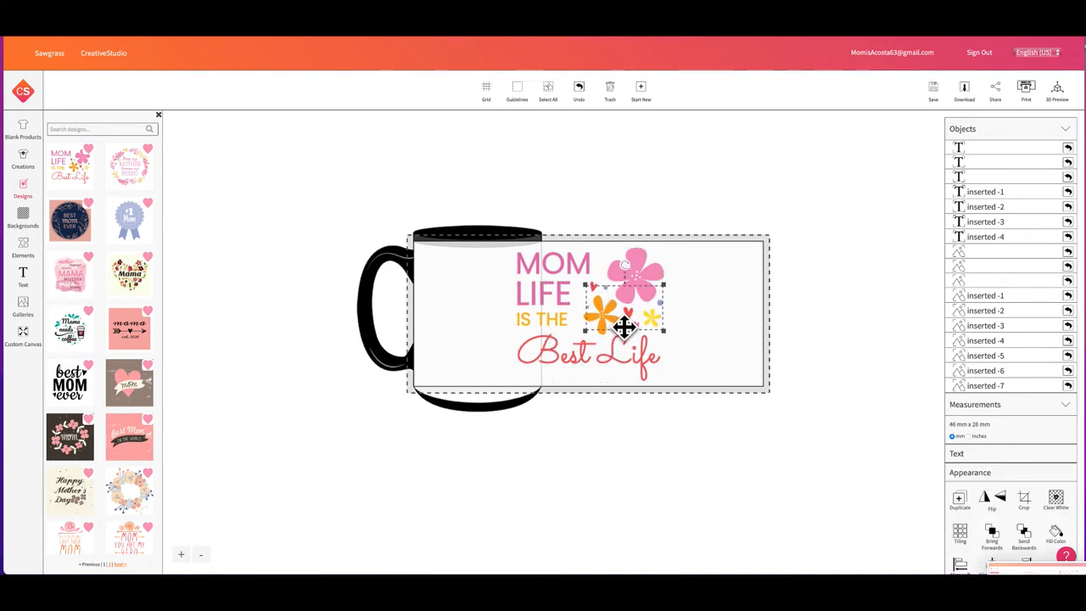
pyautogui.click(587, 354)
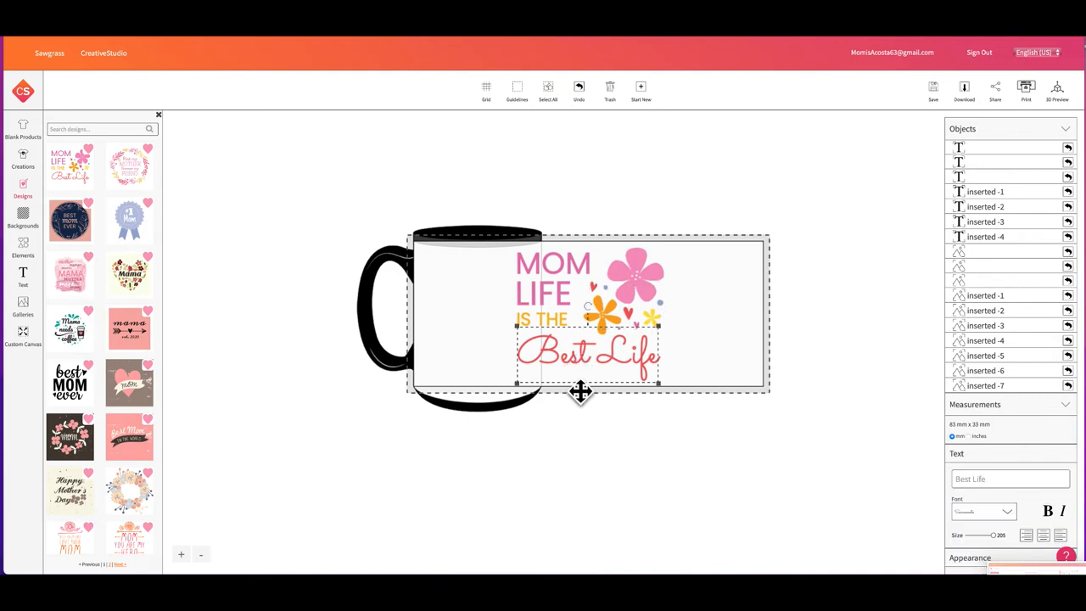
pyautogui.click(1009, 478)
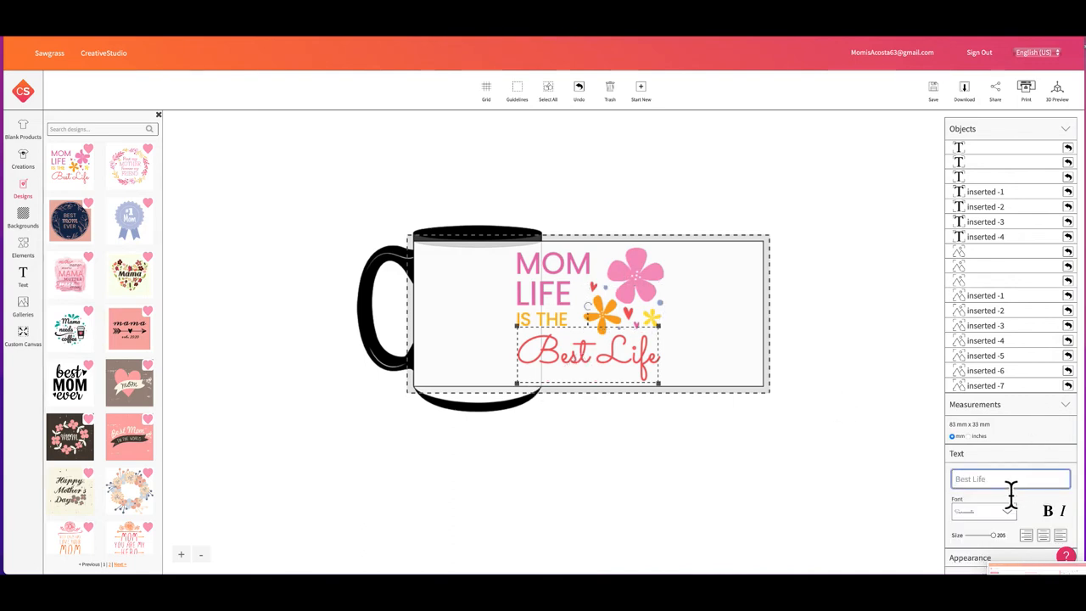
pyautogui.moveTo(861, 466)
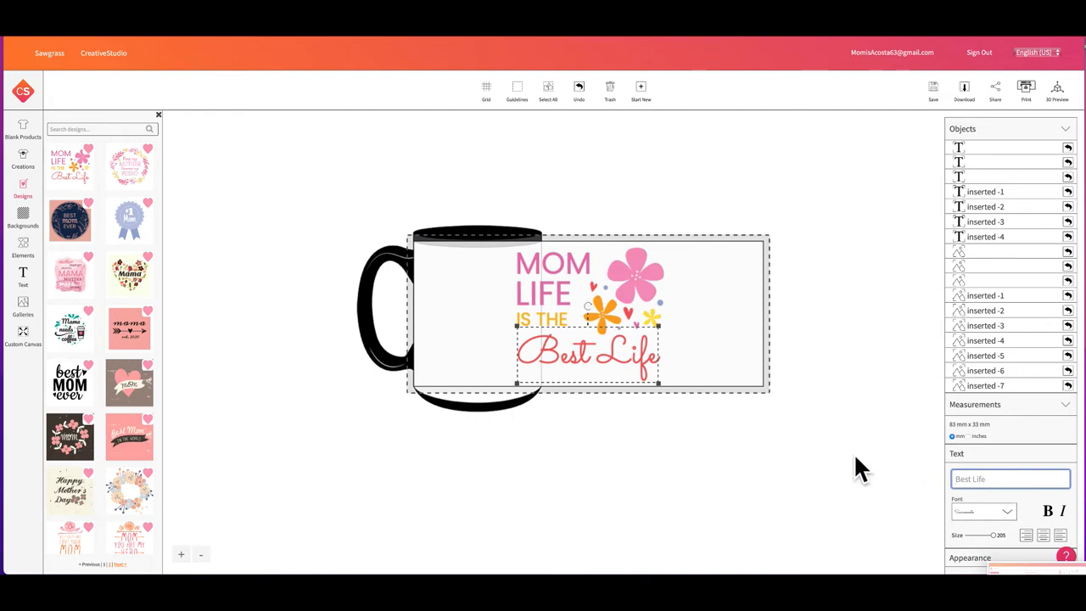
pyautogui.moveTo(641, 438)
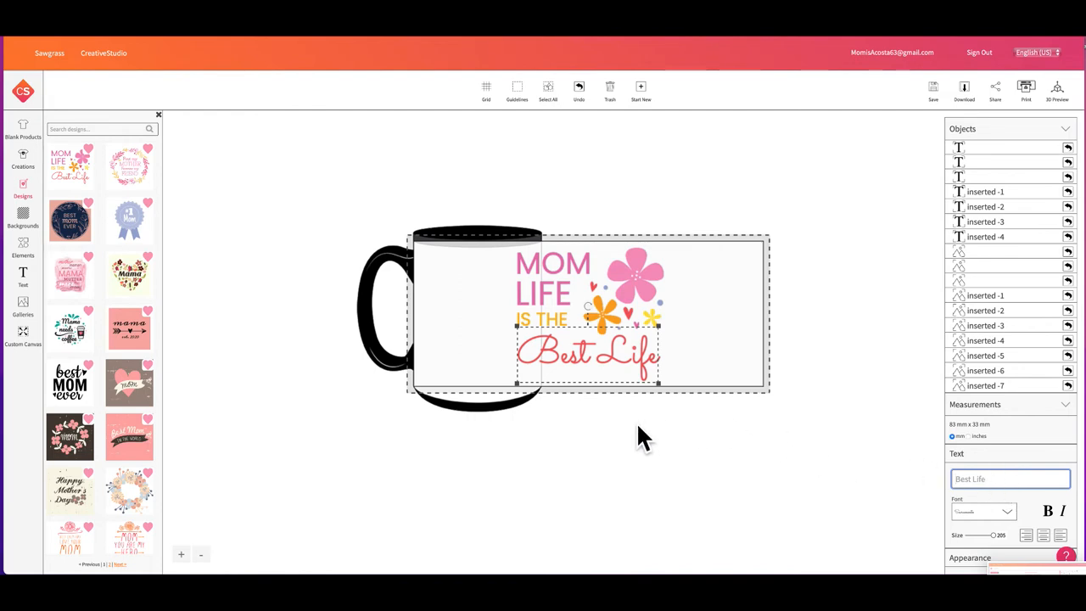
pyautogui.moveTo(570, 360)
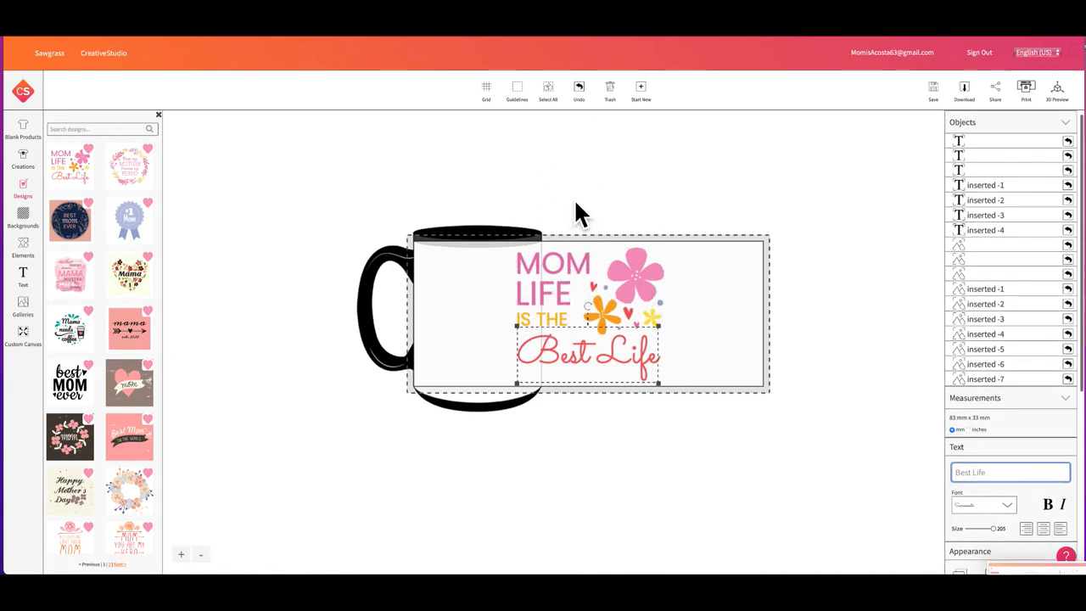
# Select every piece of the Mom Life design and move it to the mug's left side by the handle.
pyautogui.click(546, 88)
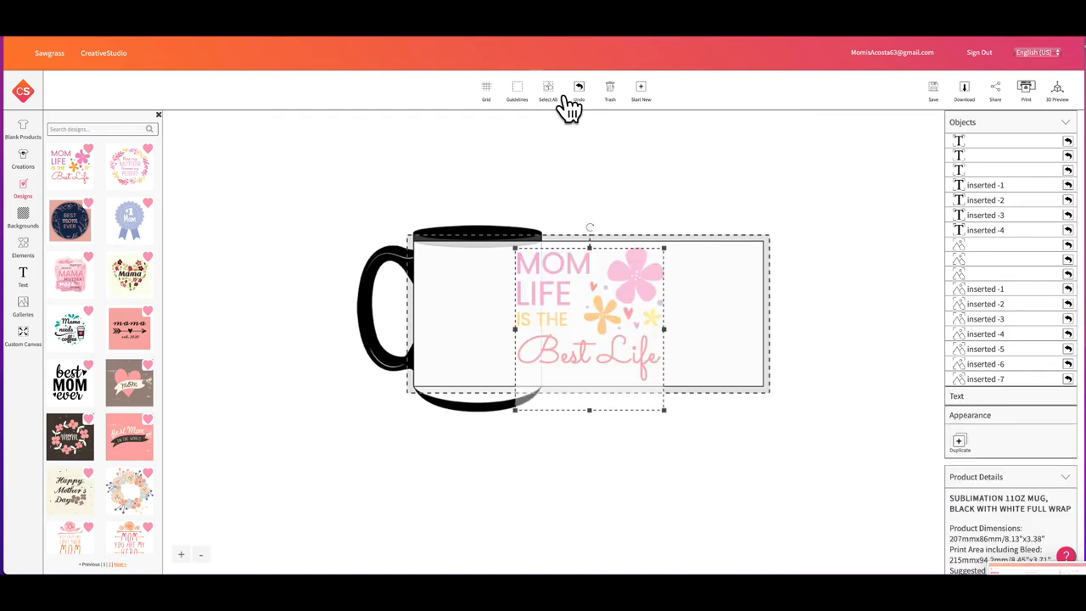
pyautogui.moveTo(587, 319); pyautogui.dragTo(539, 319)
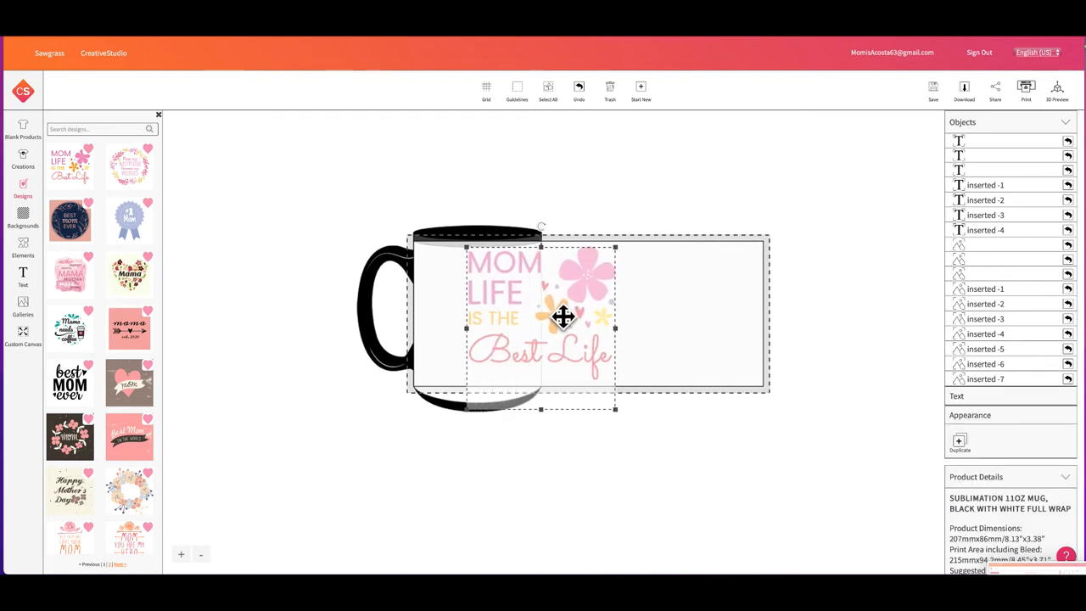
pyautogui.moveTo(563, 317); pyautogui.dragTo(517, 319)
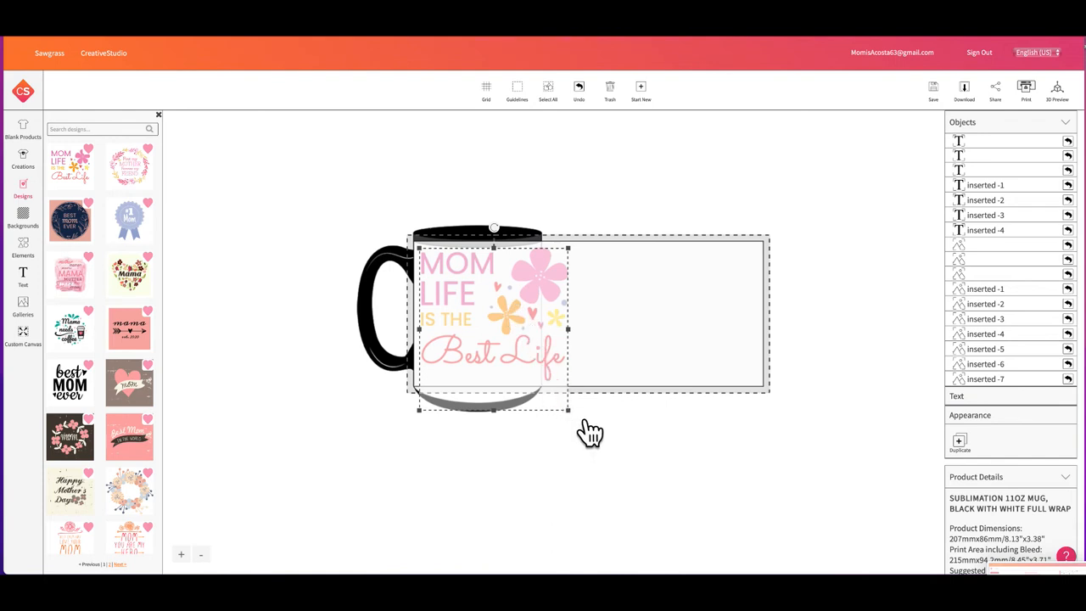
pyautogui.moveTo(591, 431); pyautogui.dragTo(556, 359)
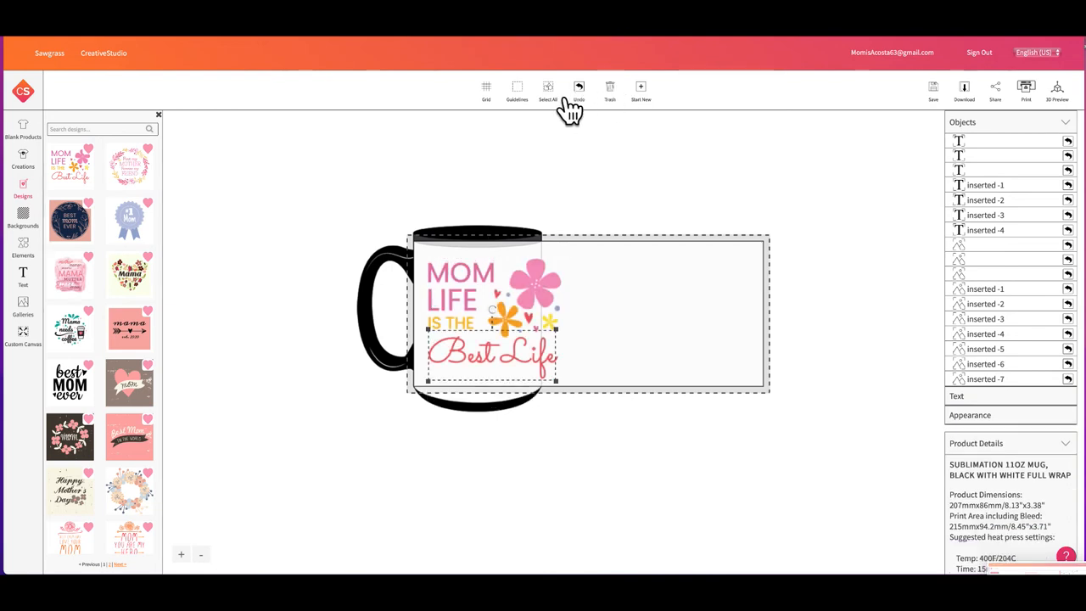
pyautogui.moveTo(602, 295)
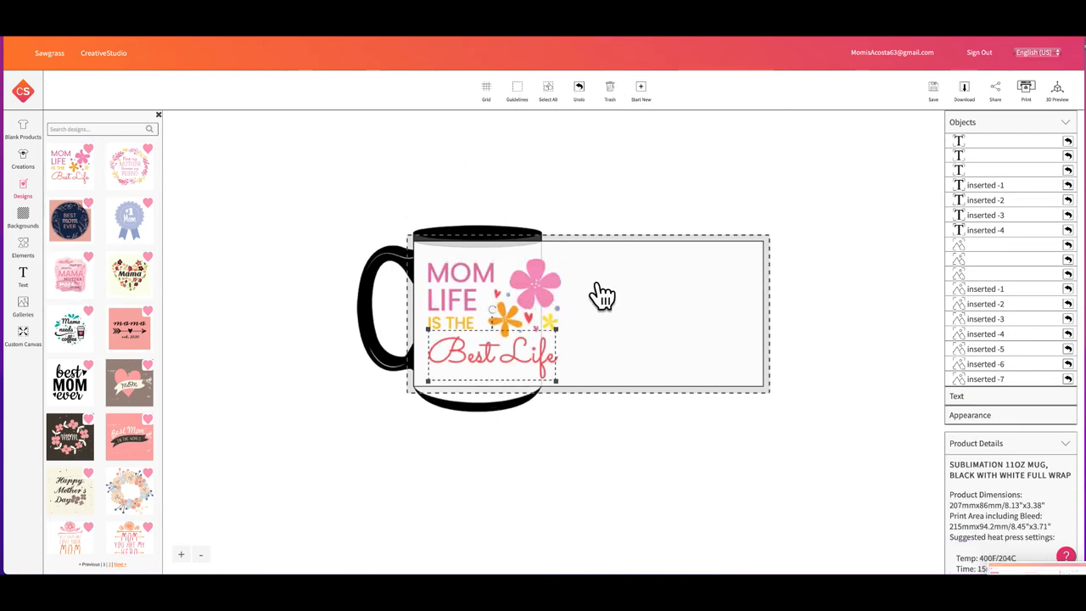
pyautogui.moveTo(50, 178)
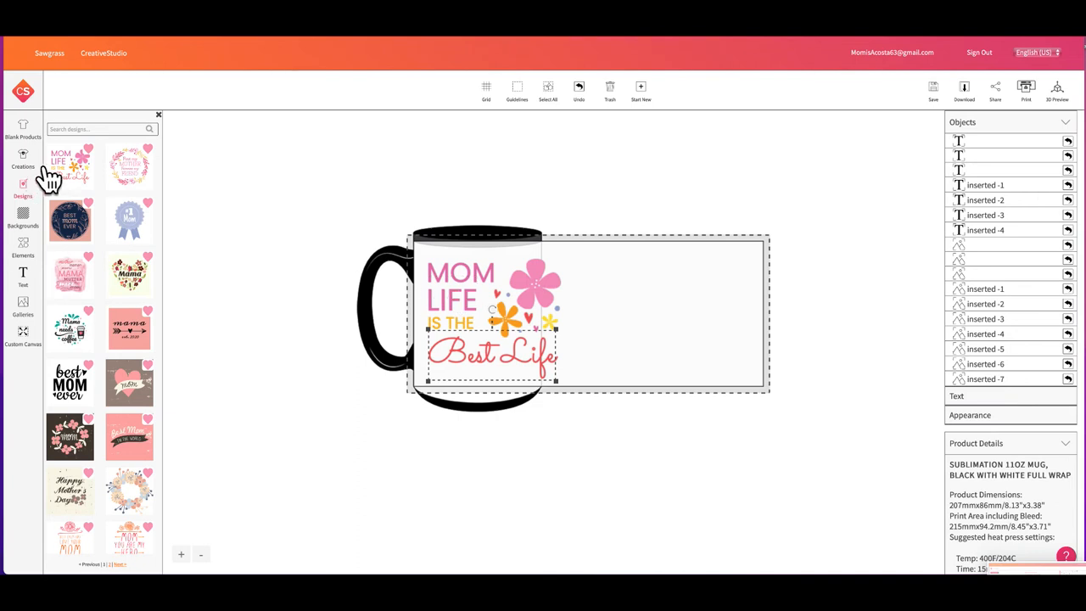
# Insert the family photo from My Images and shrink it onto the right side of the wrap.
pyautogui.click(24, 306)
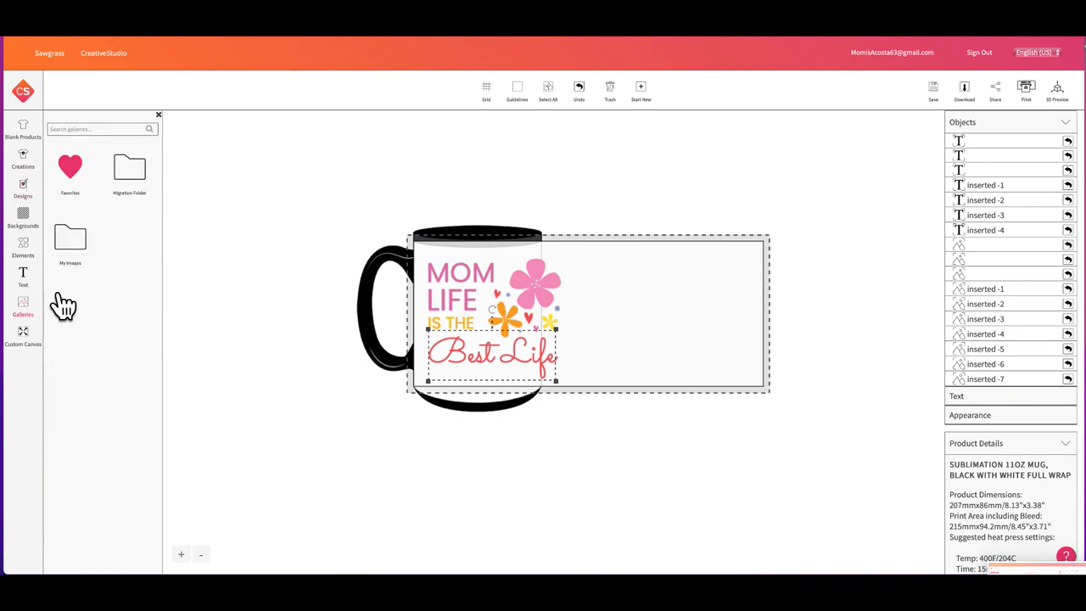
pyautogui.click(70, 241)
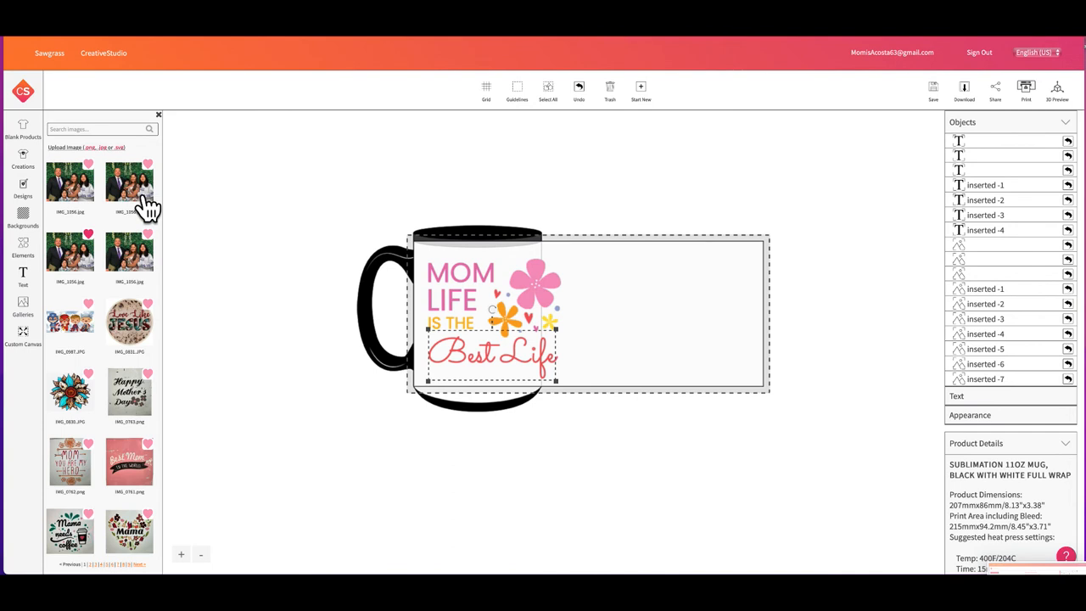
pyautogui.click(129, 183)
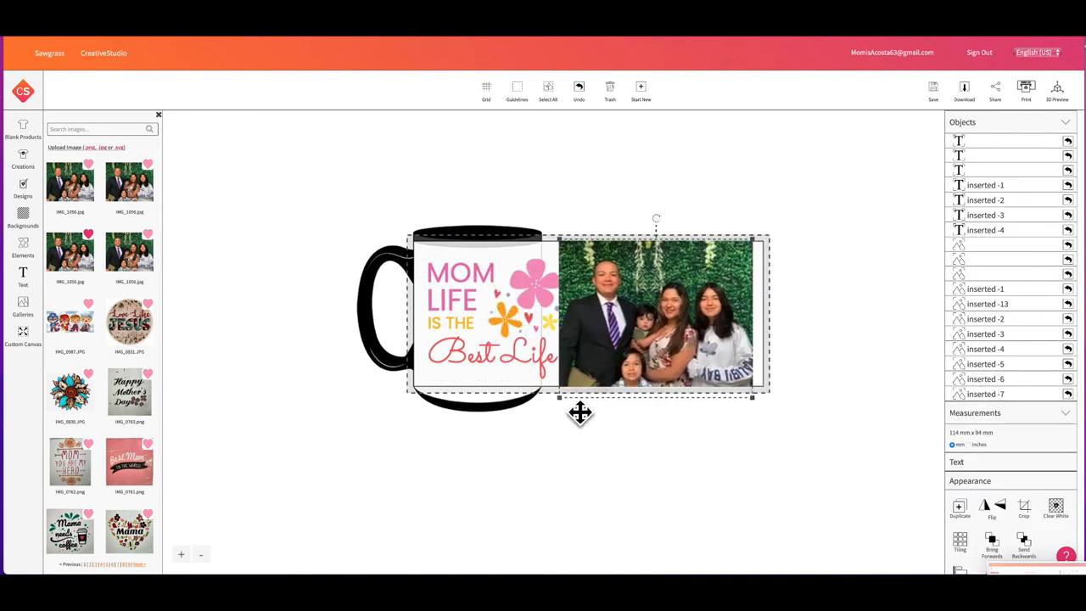
pyautogui.moveTo(749, 397); pyautogui.dragTo(731, 385)
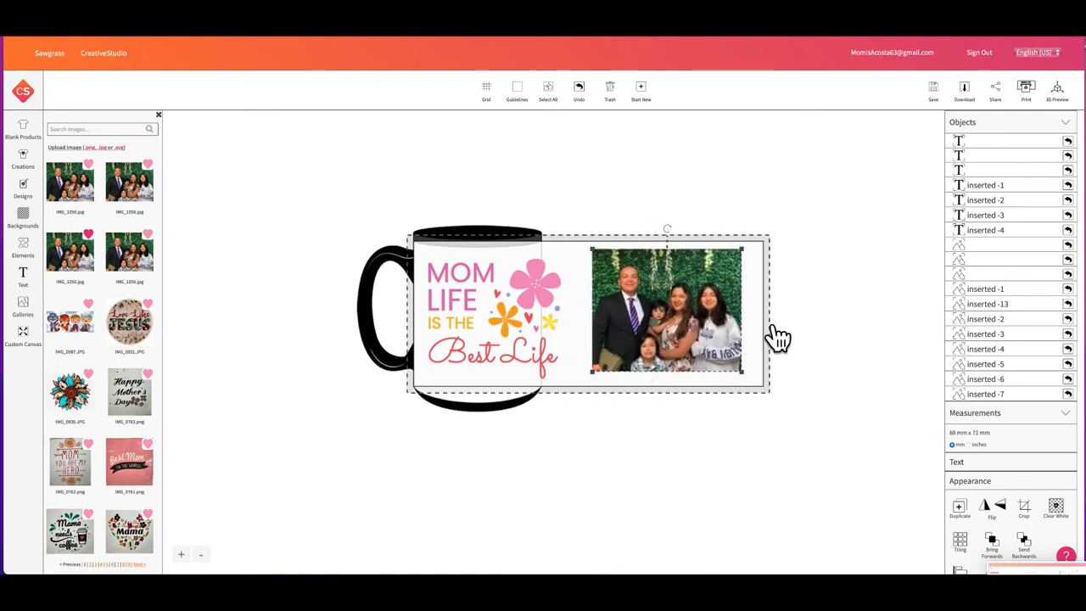
pyautogui.moveTo(780, 331)
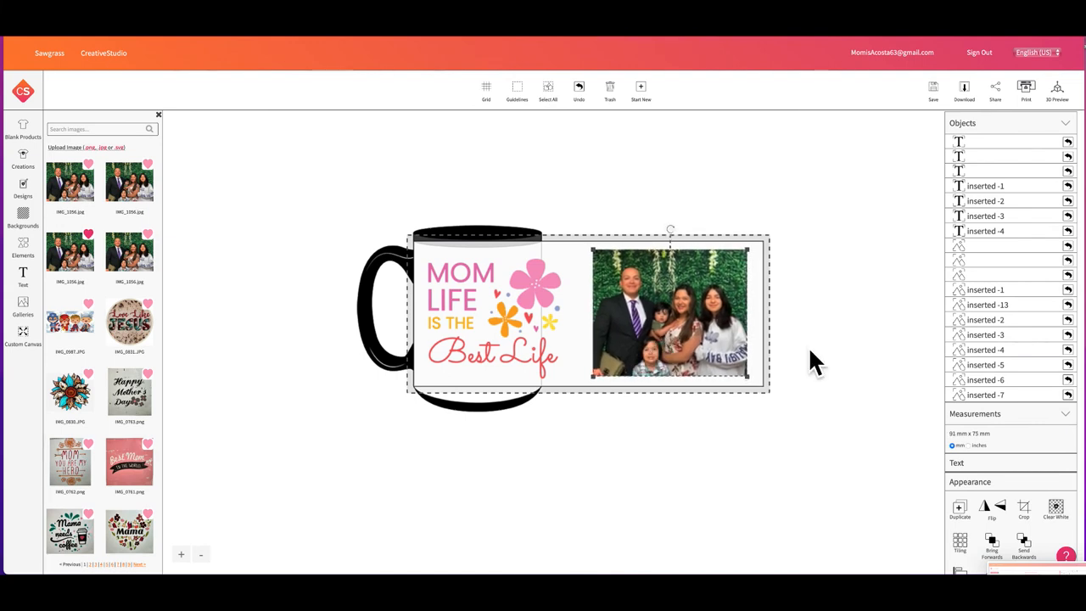
pyautogui.moveTo(831, 351)
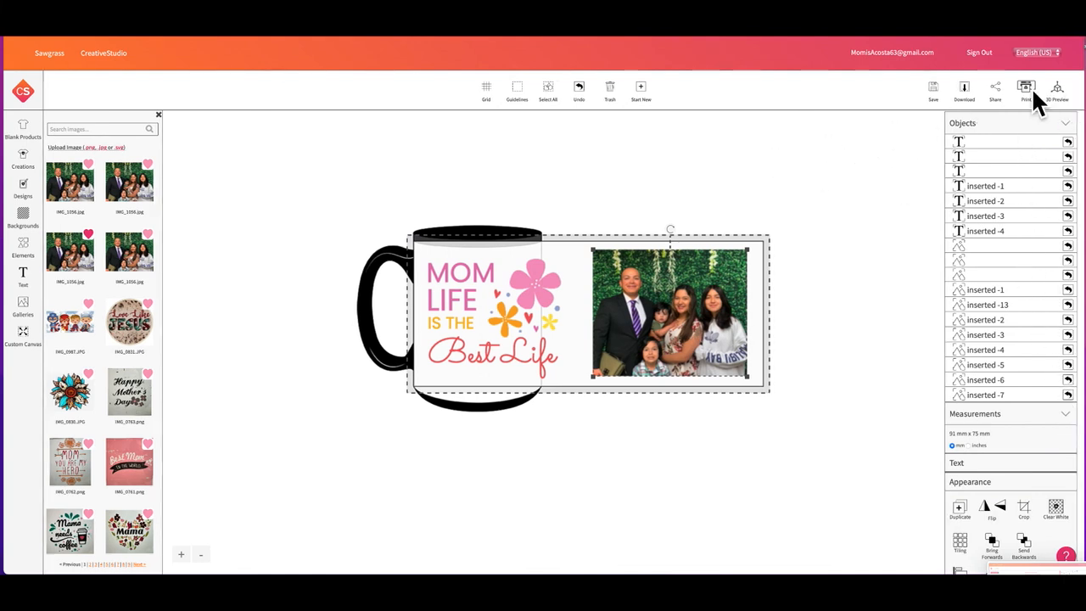
# Send the mug to Print Settings and change the page size from US Letter to the mug page size.
pyautogui.click(1025, 92)
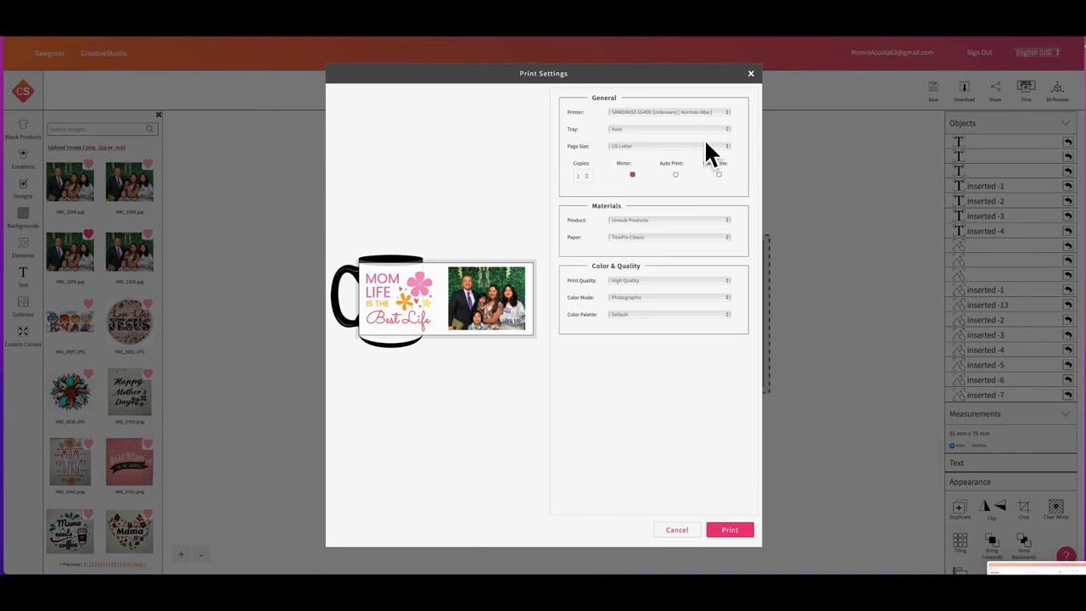
pyautogui.moveTo(663, 128)
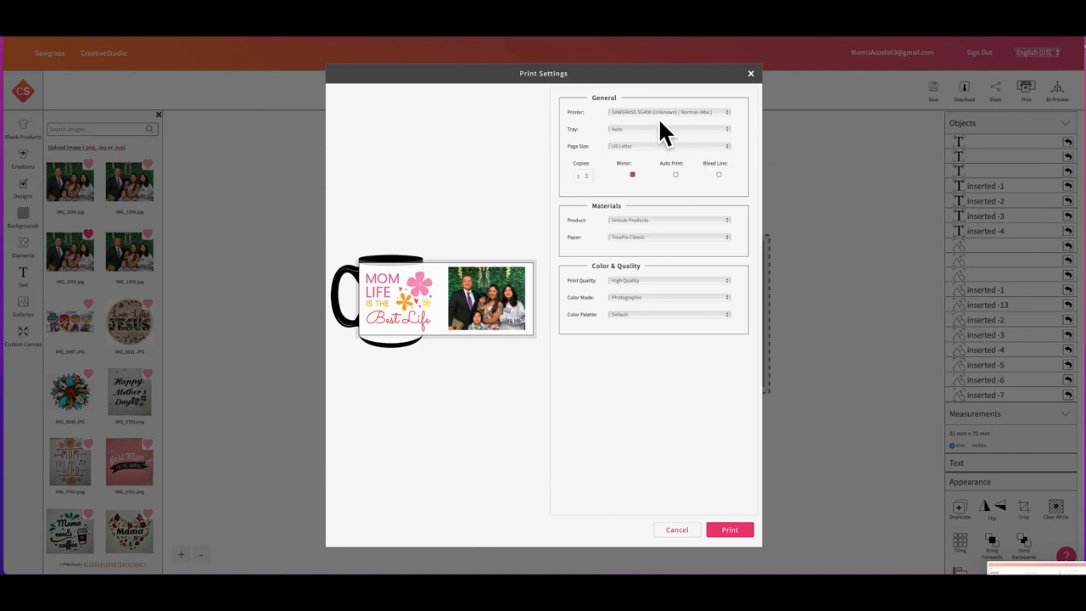
pyautogui.click(667, 146)
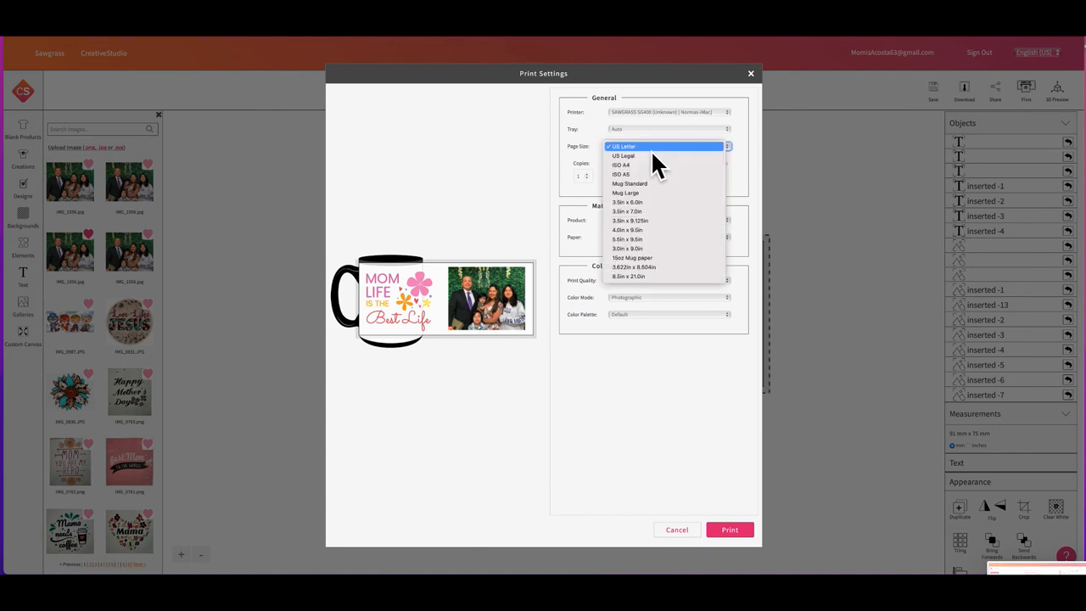
pyautogui.moveTo(653, 211)
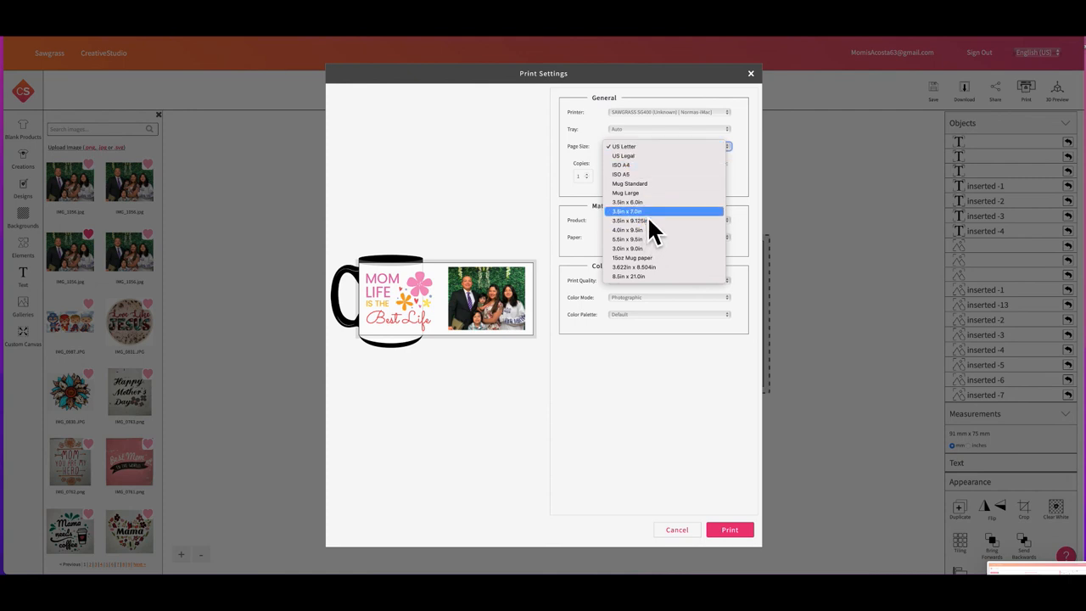
pyautogui.click(627, 220)
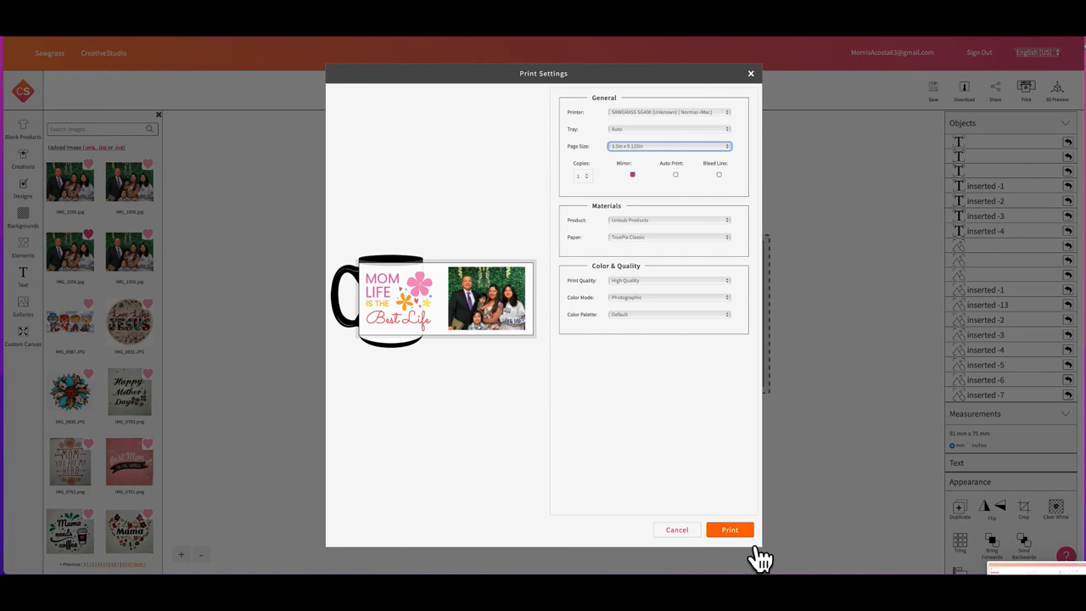
pyautogui.moveTo(627, 180)
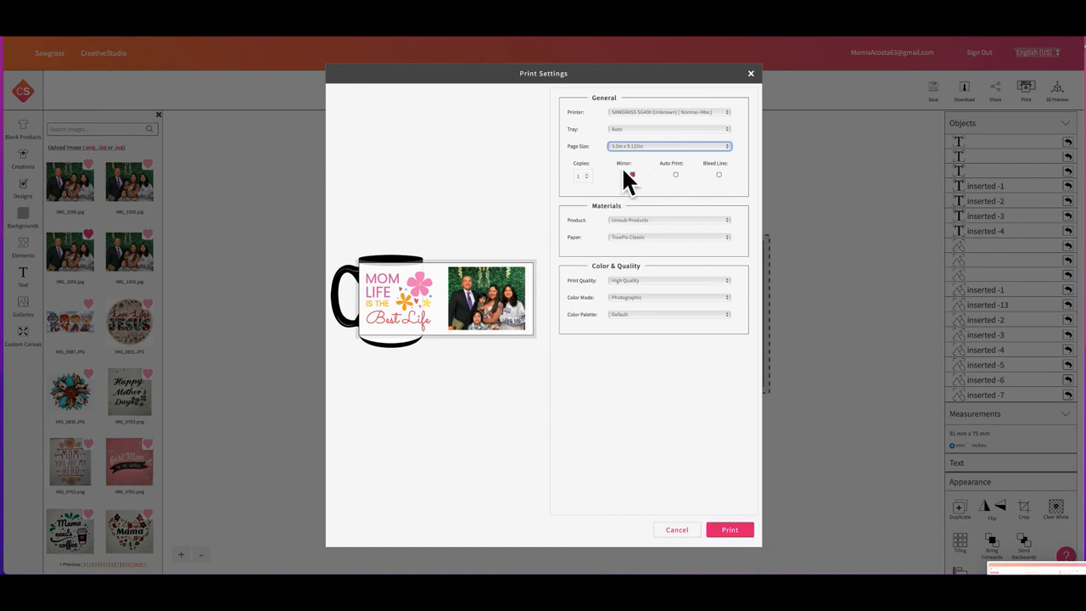
pyautogui.click(631, 175)
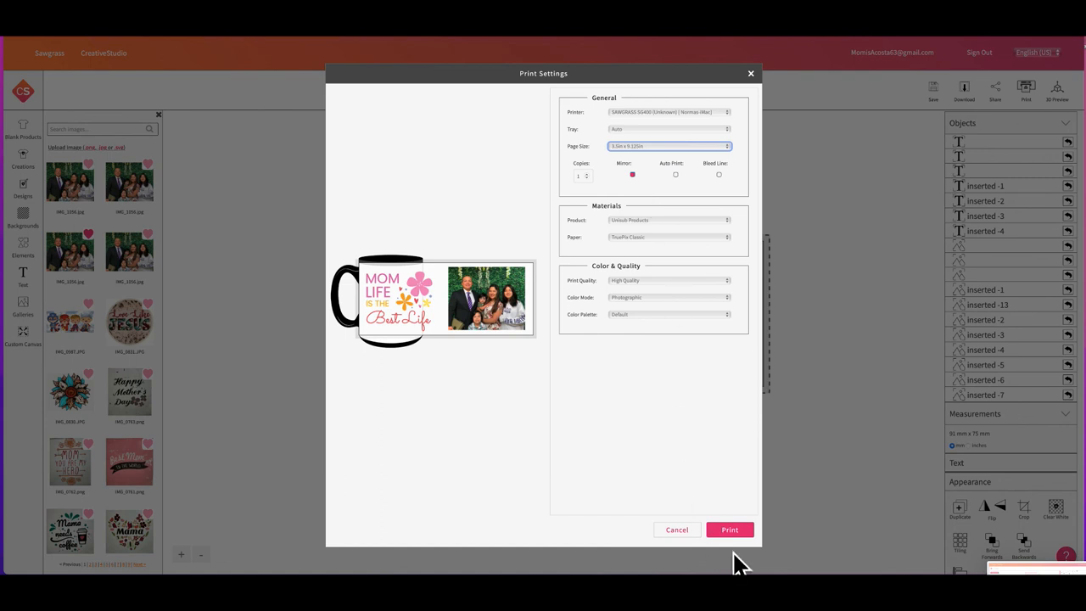
pyautogui.moveTo(694, 197)
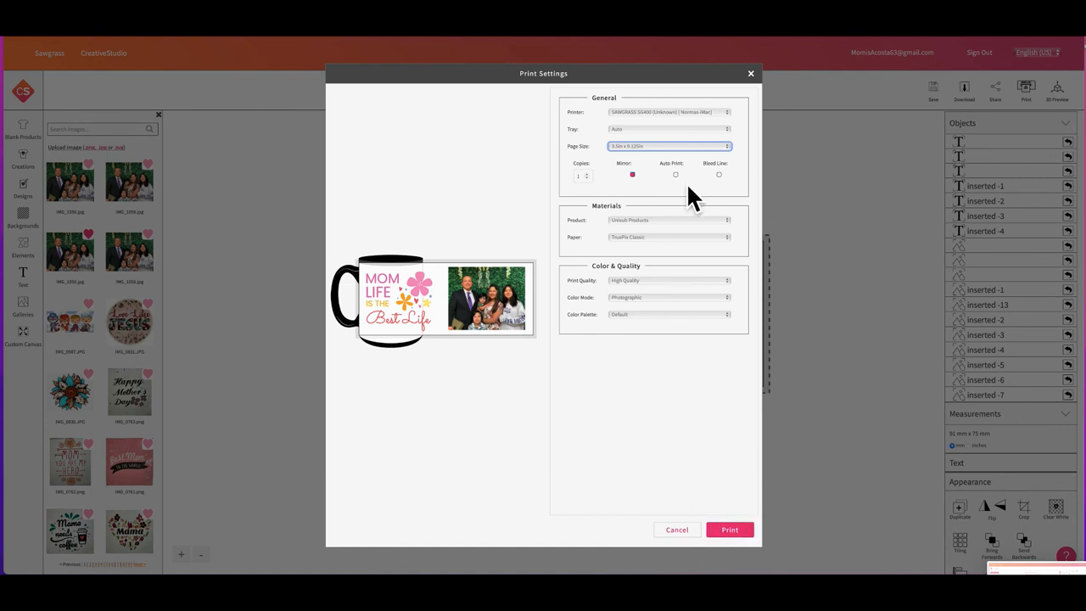